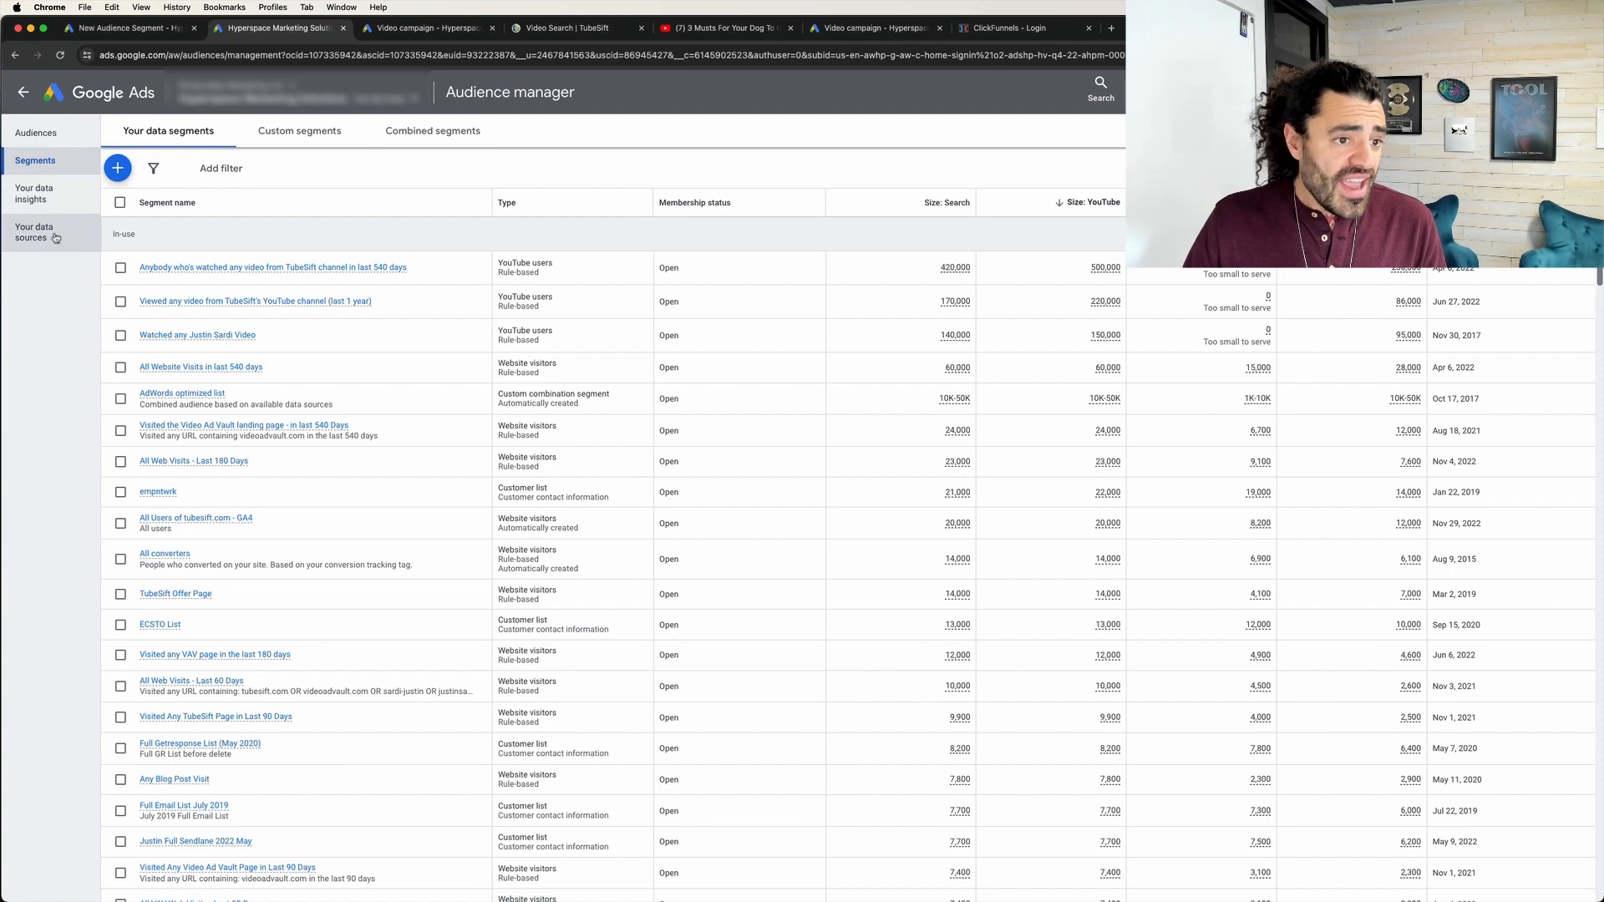
Open the Google Ads tag details and show the self-install Google tag code snippet.
{"action": "left_click", "coordinate": [34, 232]}
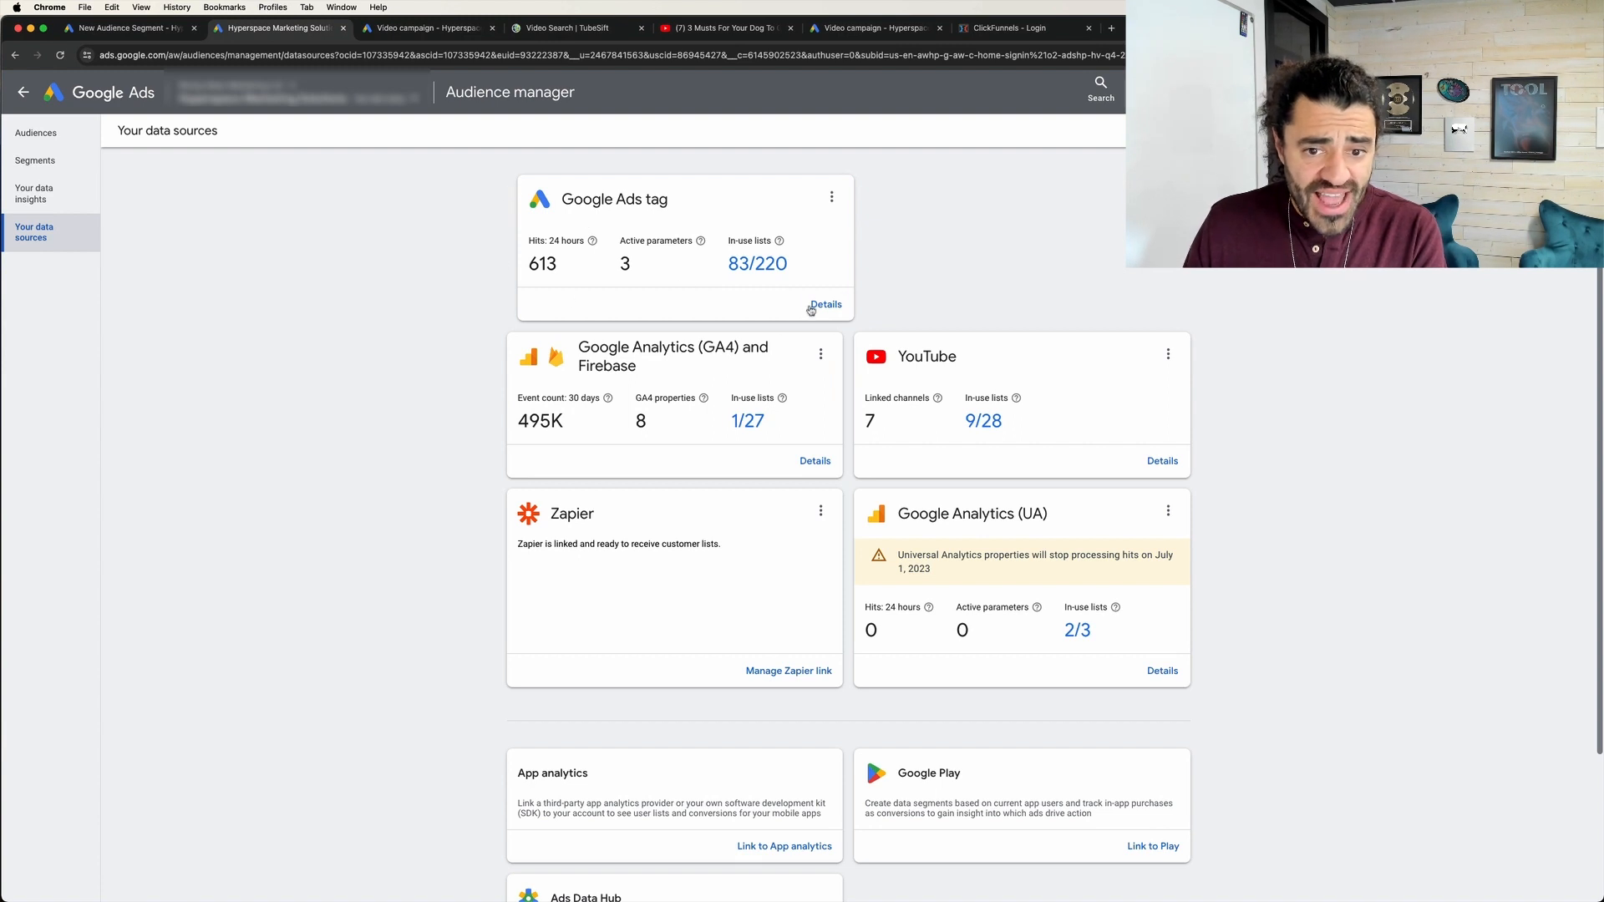
{"action": "left_click", "coordinate": [825, 304]}
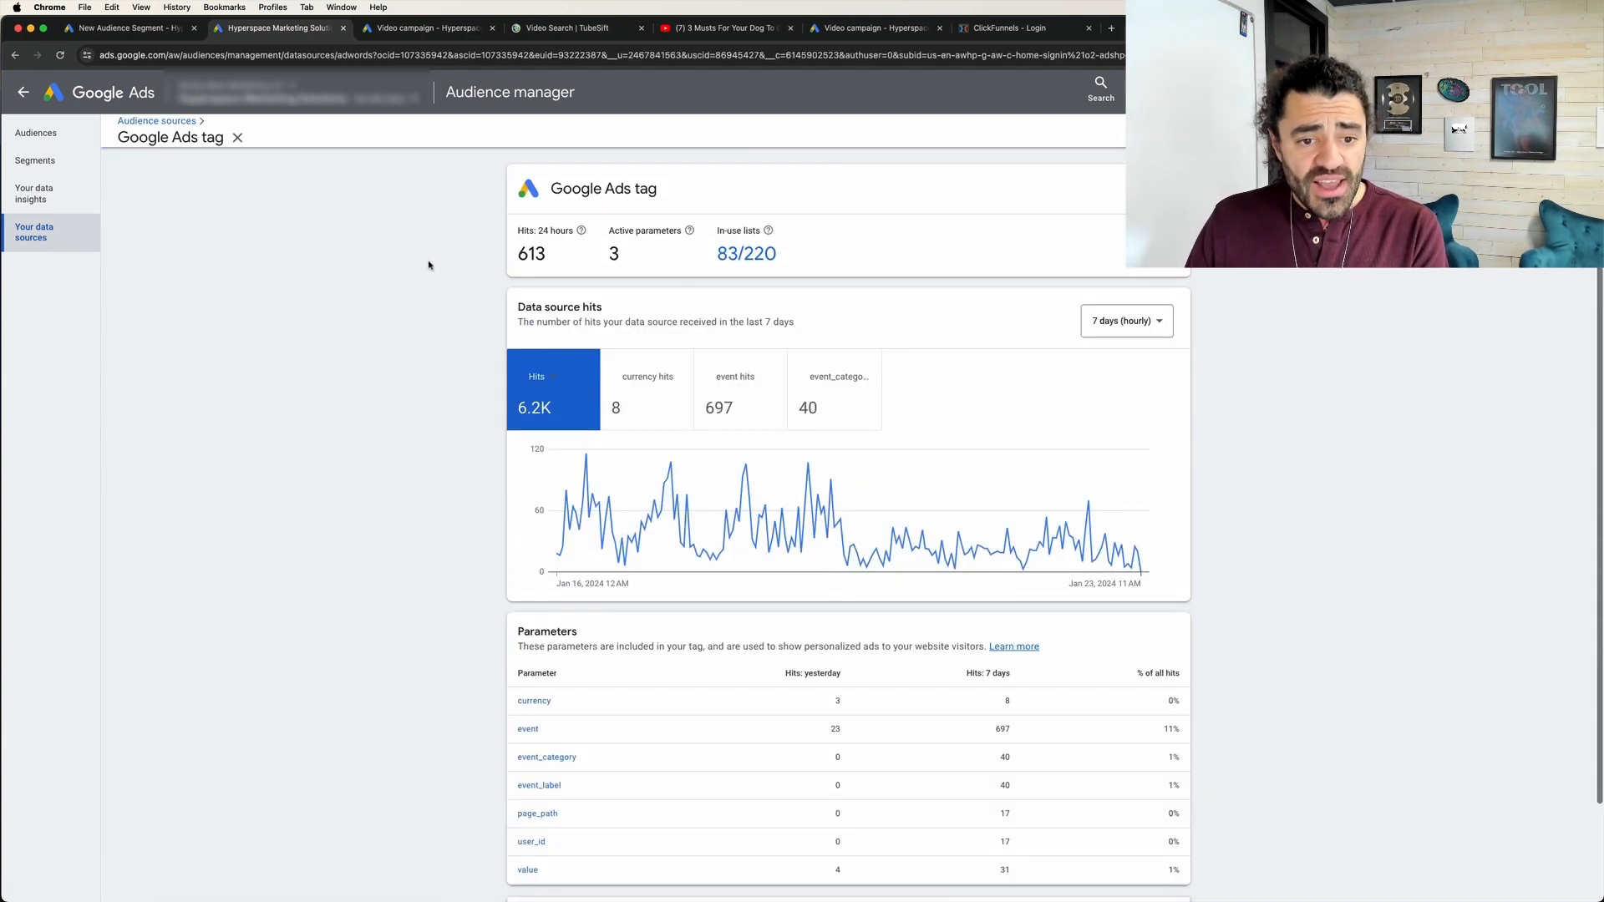
{"action": "scroll", "scroll_direction": "down", "scroll_amount": 3}
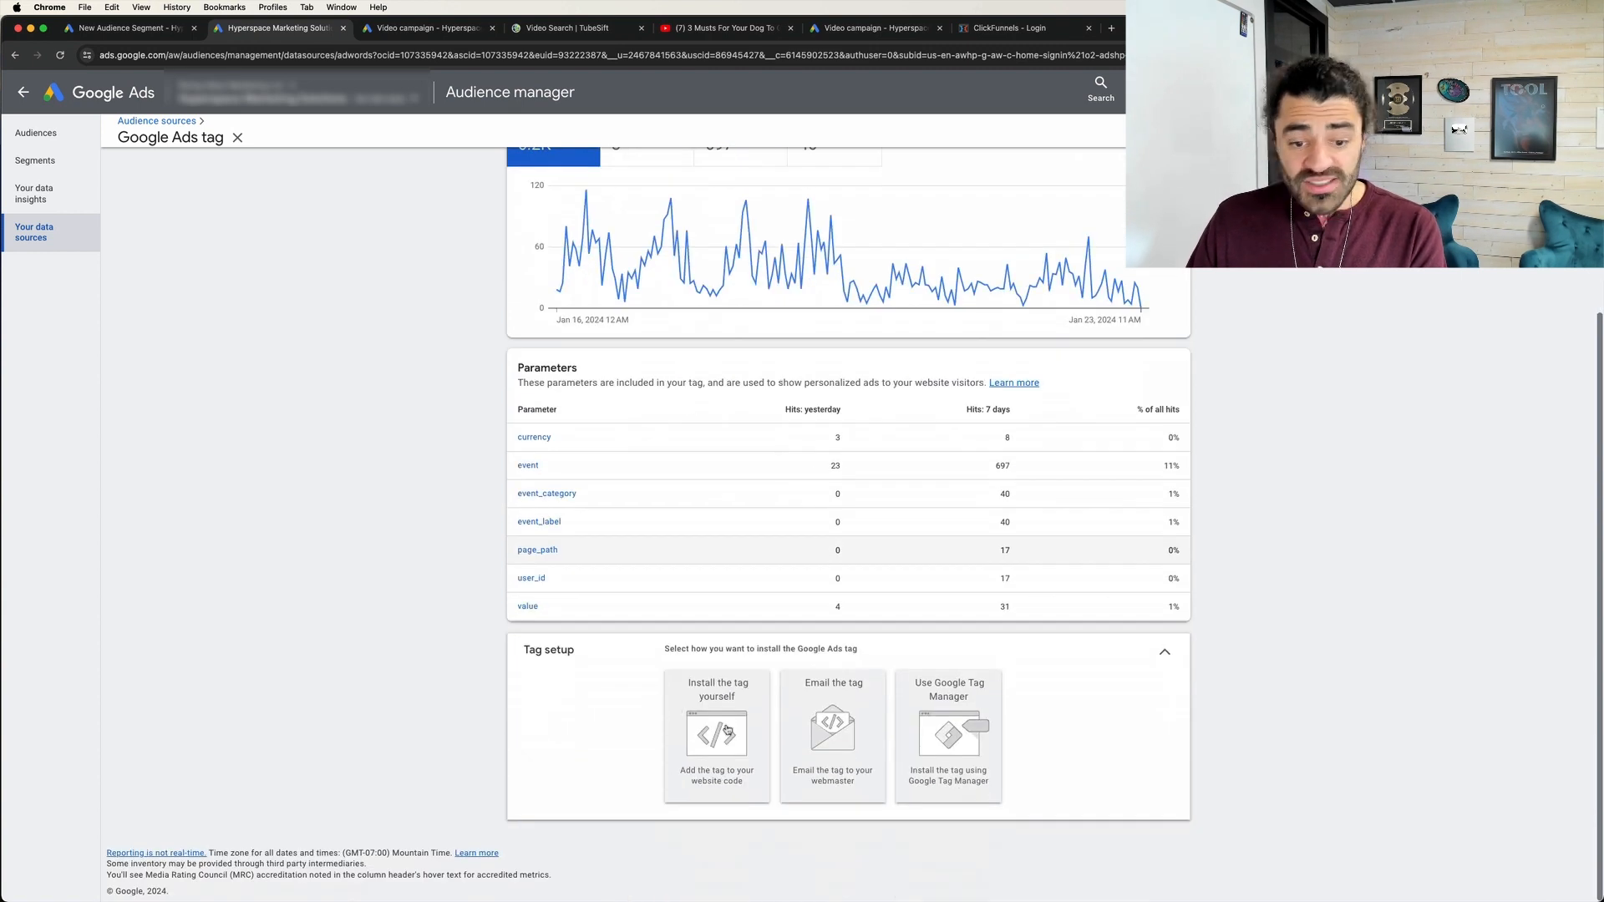
{"action": "left_click", "coordinate": [716, 735]}
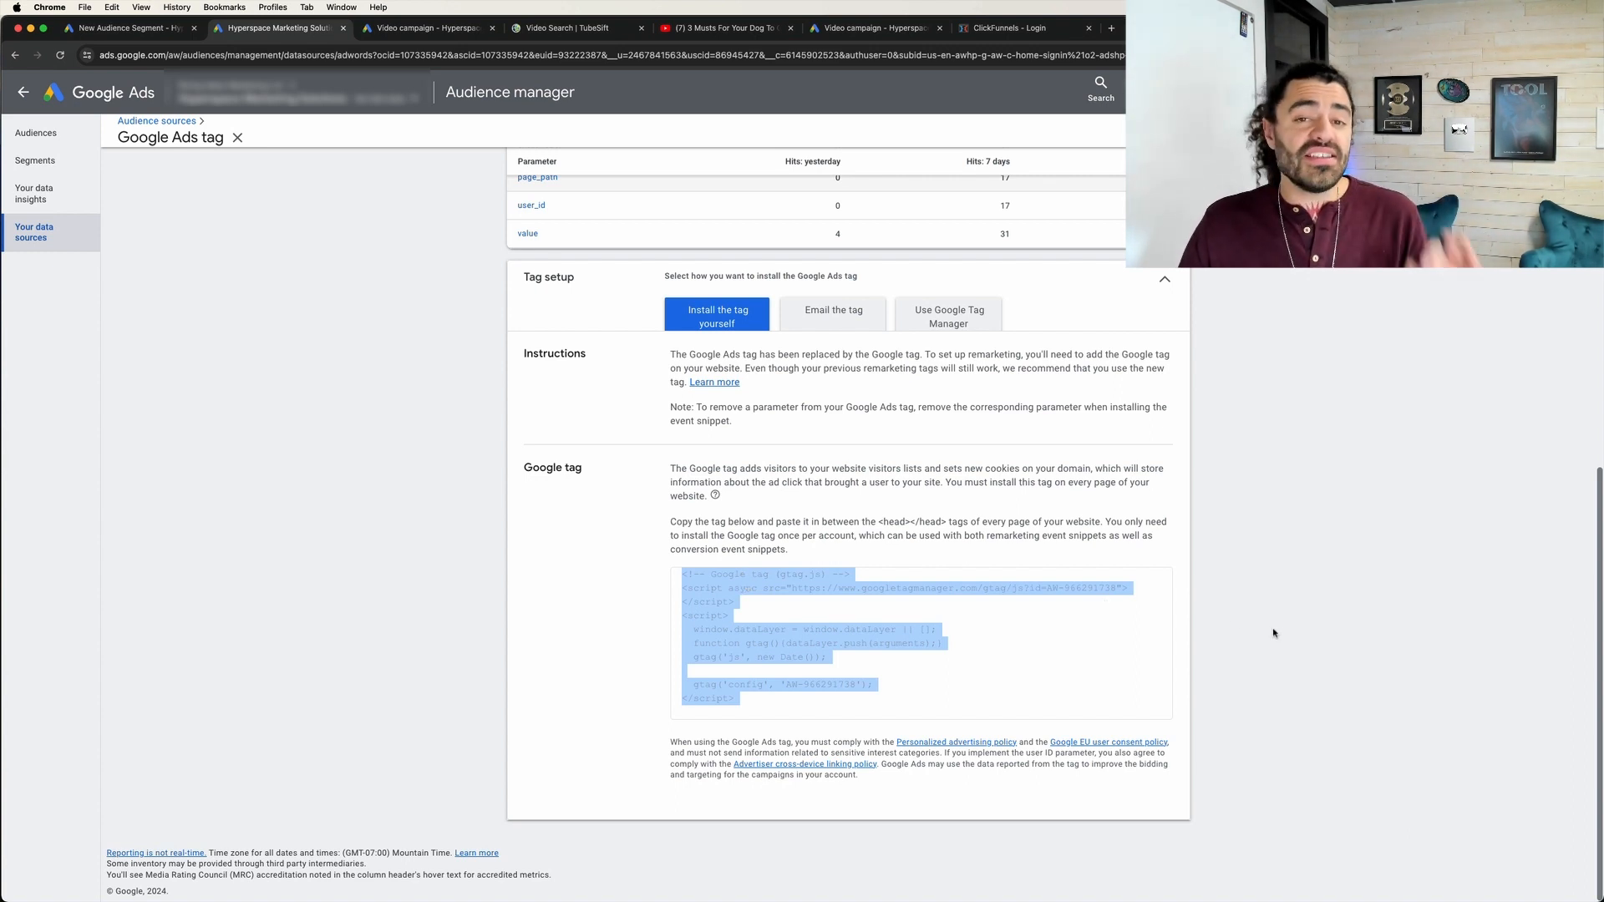
{"action": "mouse_move", "coordinate": [1198, 434]}
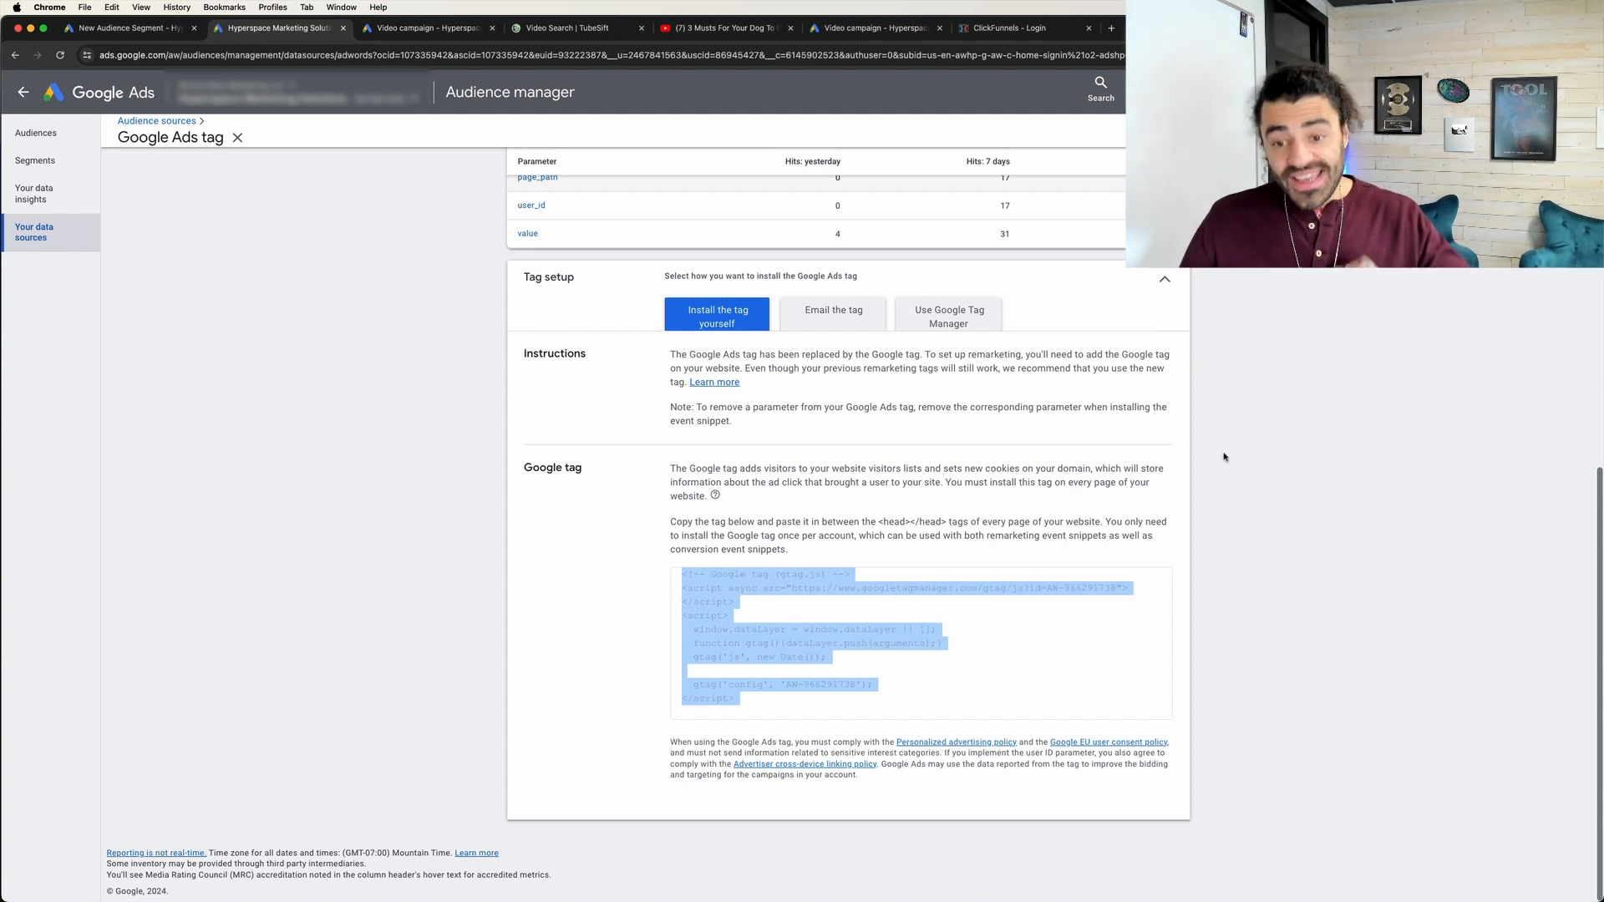
{"action": "mouse_move", "coordinate": [594, 437]}
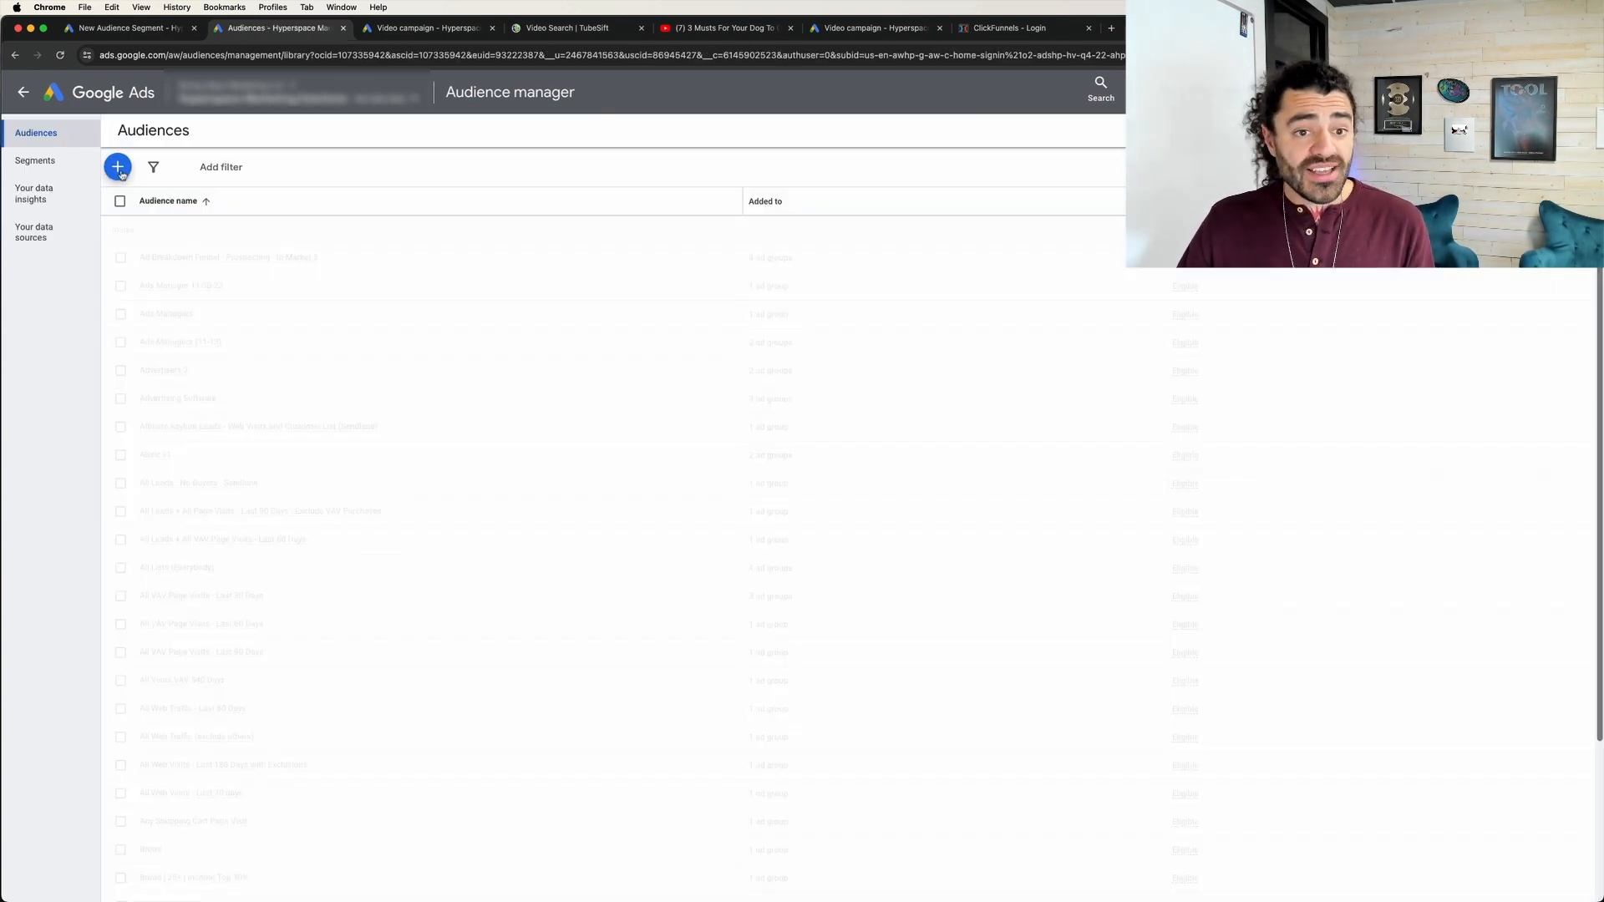
Cancel a new audience, then reopen the Google Ads tag details down to Tag setup.
{"action": "left_click", "coordinate": [117, 167]}
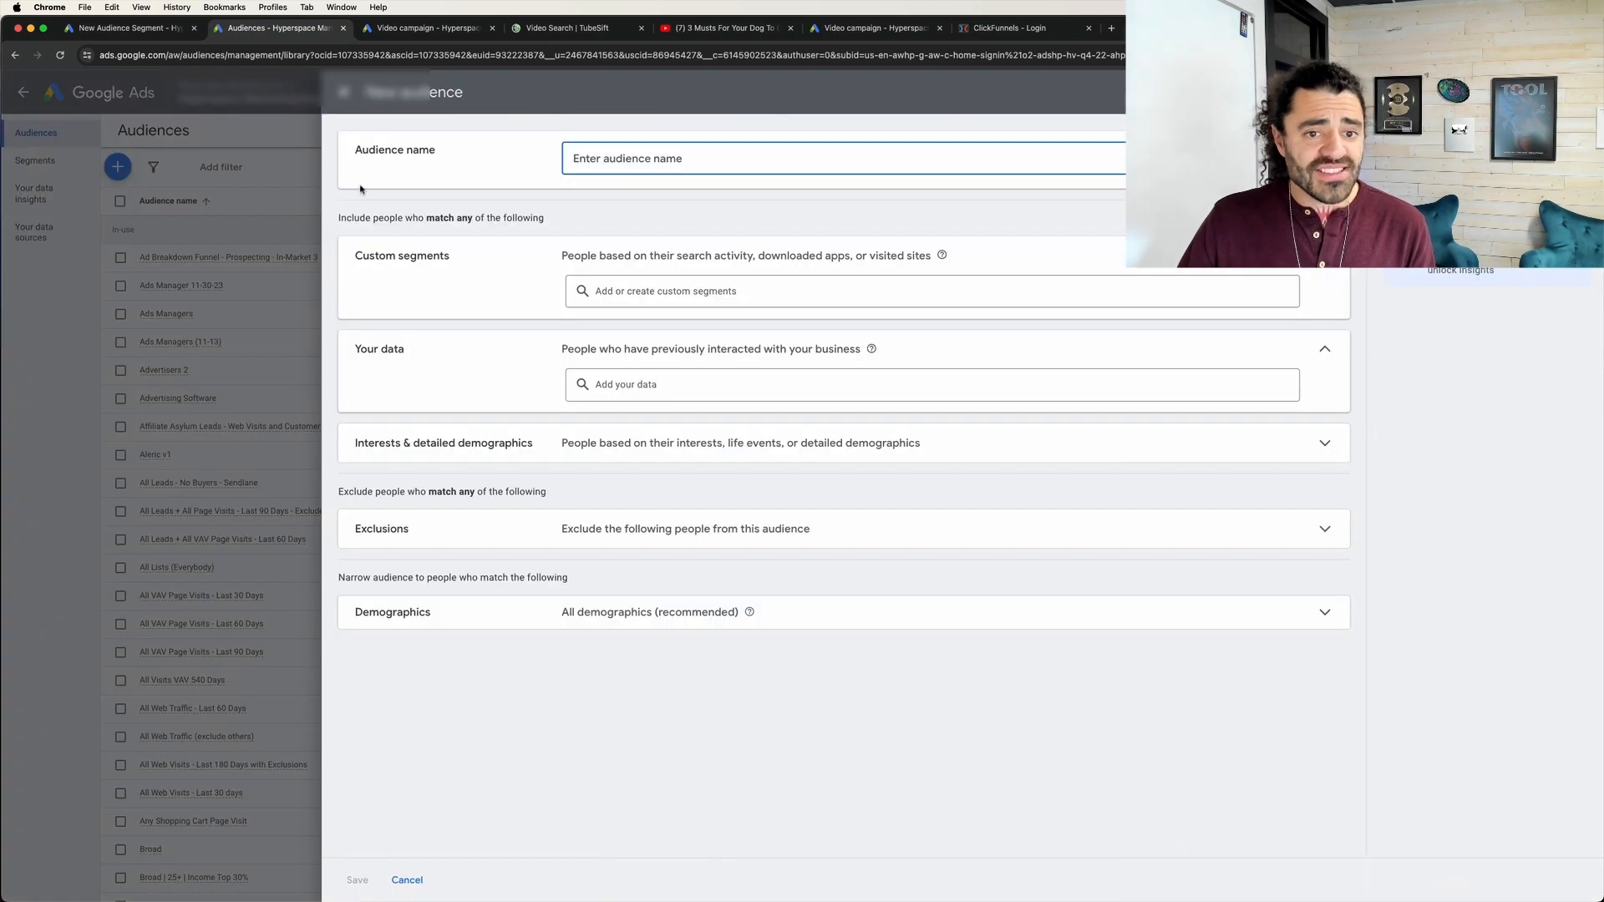
{"action": "mouse_move", "coordinate": [473, 234]}
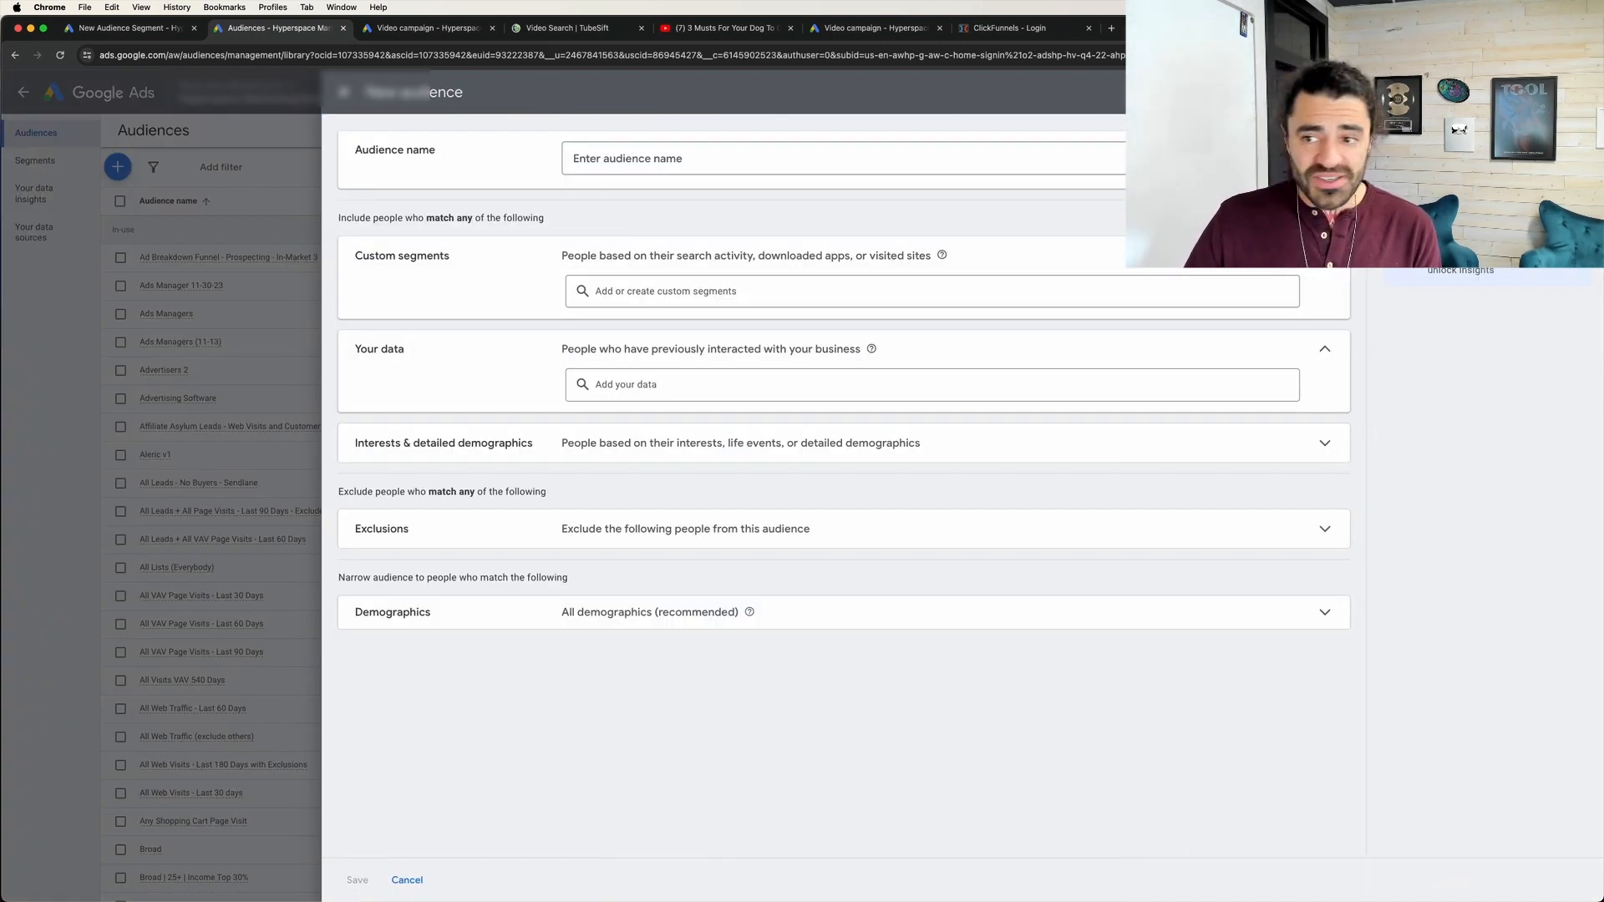
{"action": "left_click", "coordinate": [407, 879]}
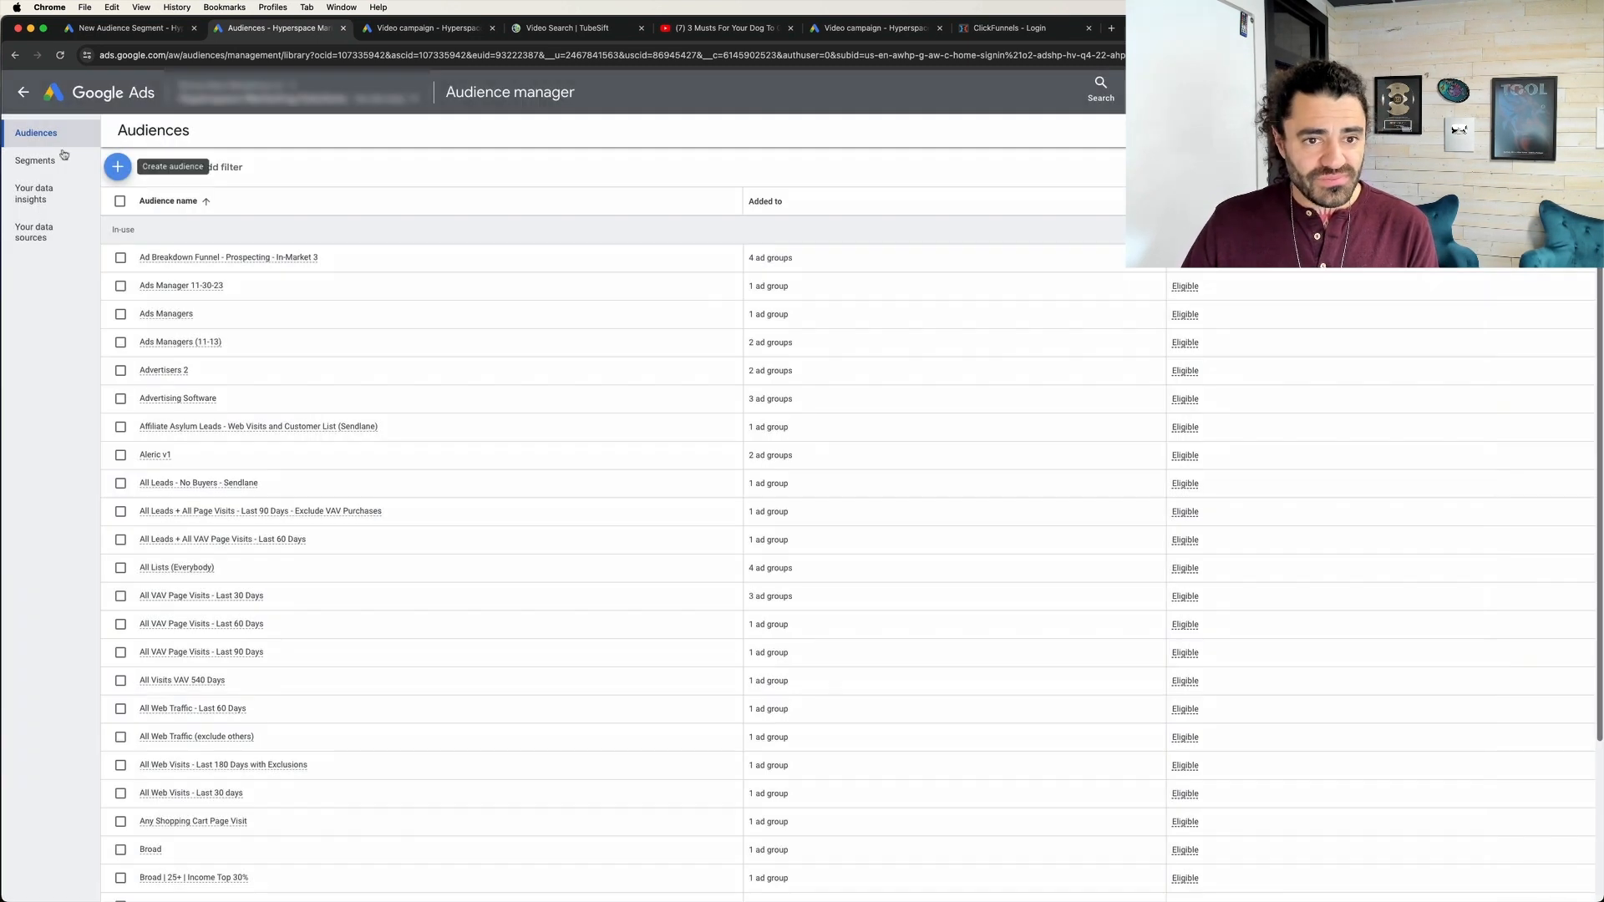
{"action": "mouse_move", "coordinate": [614, 143]}
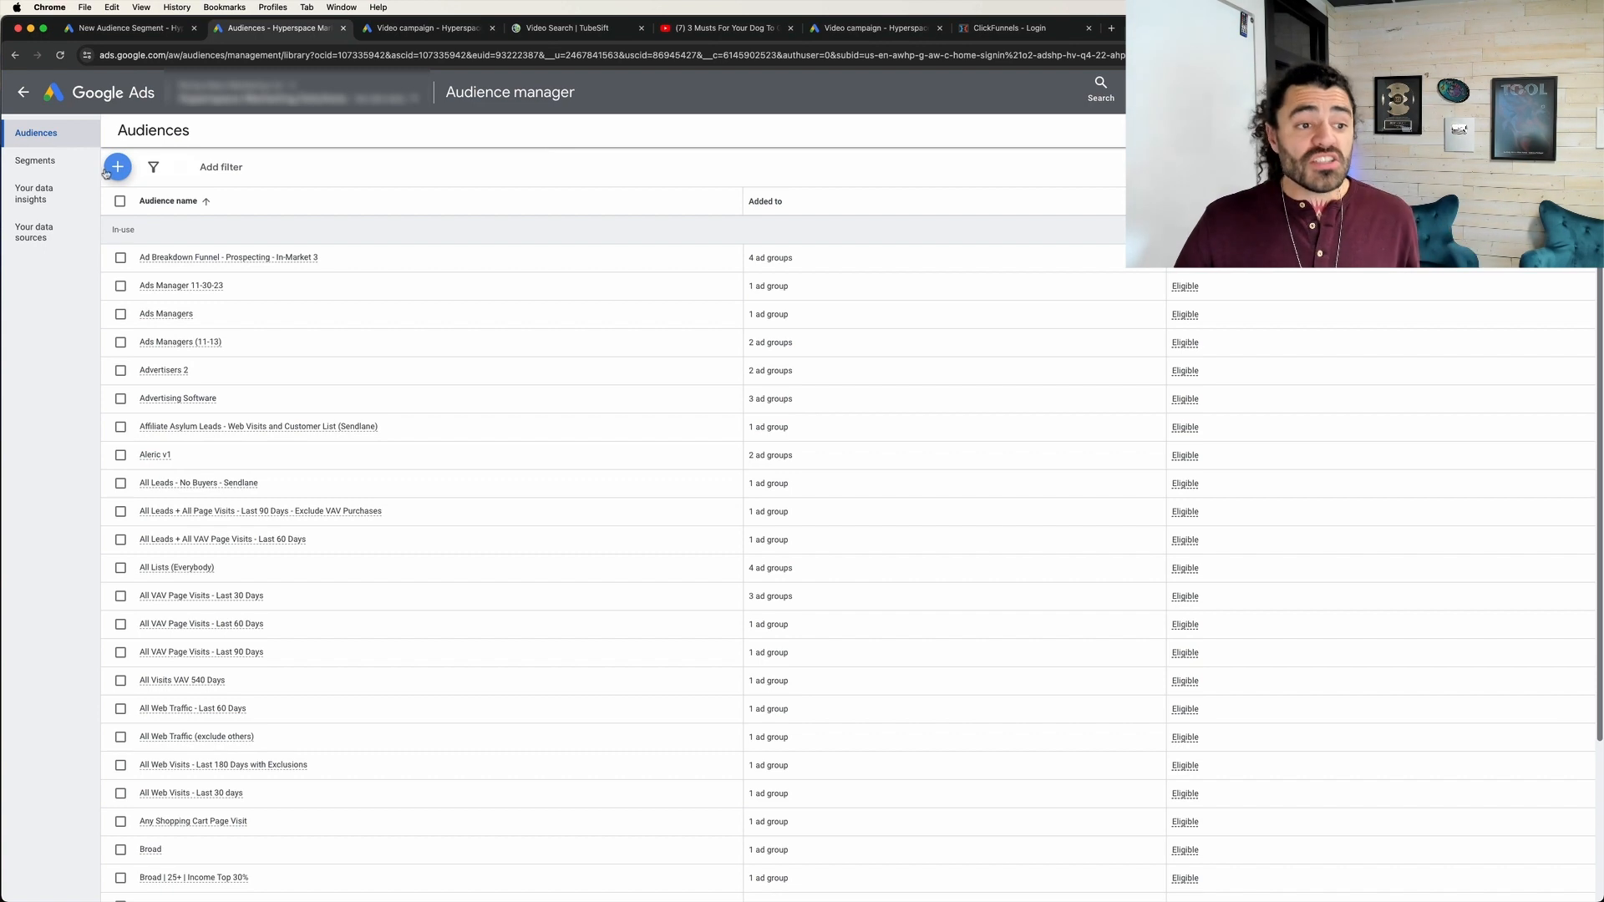
{"action": "left_click", "coordinate": [34, 233]}
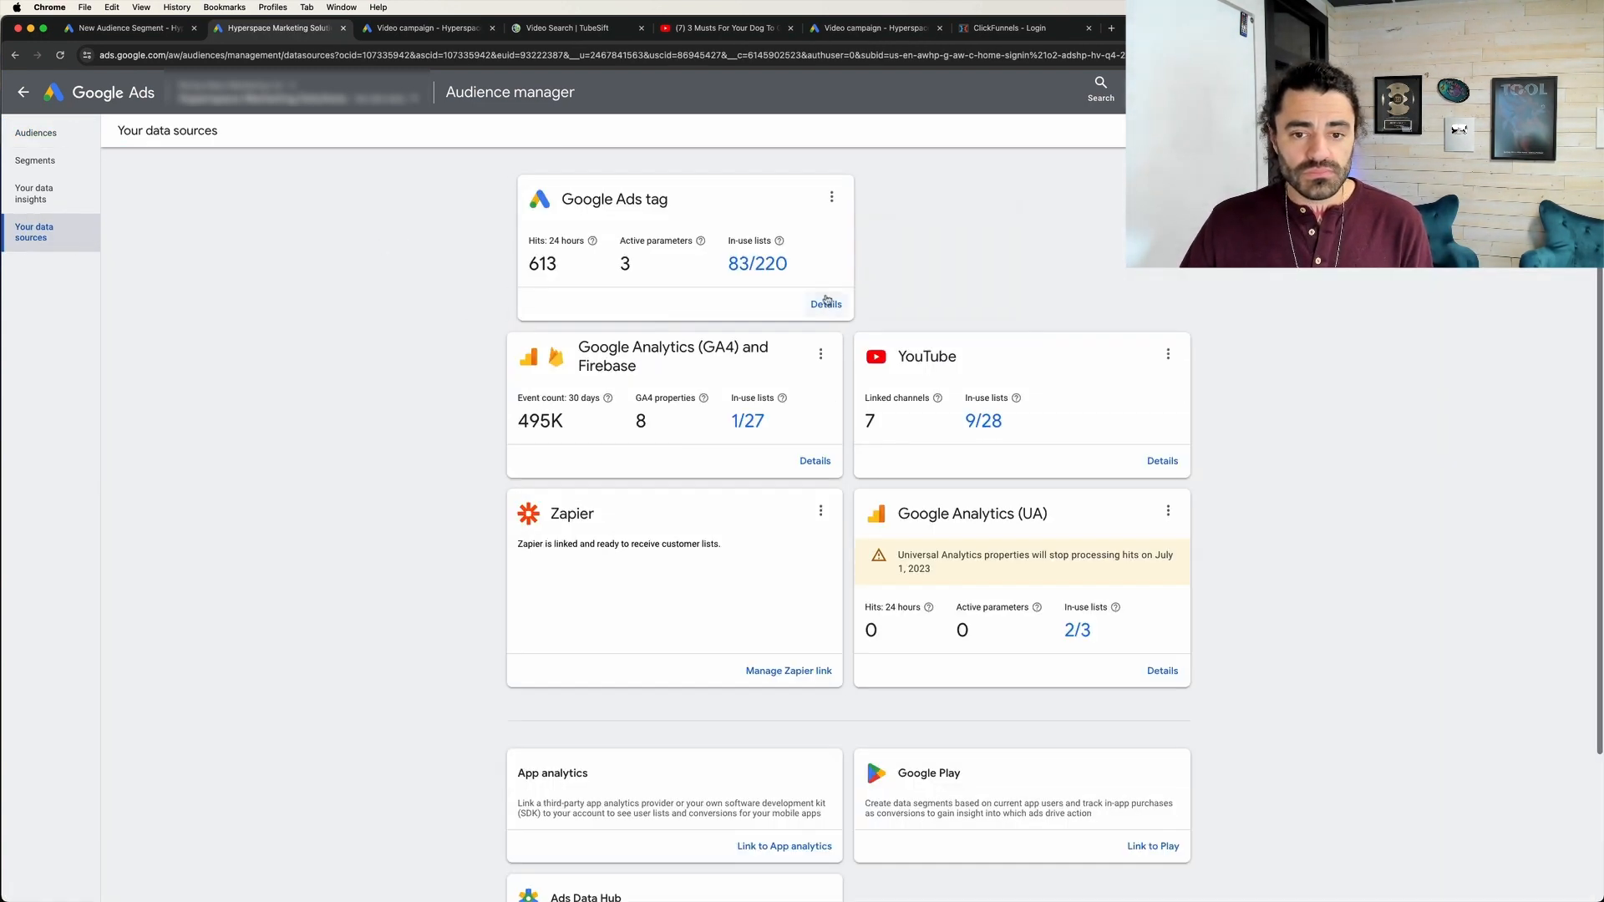
{"action": "left_click", "coordinate": [826, 304]}
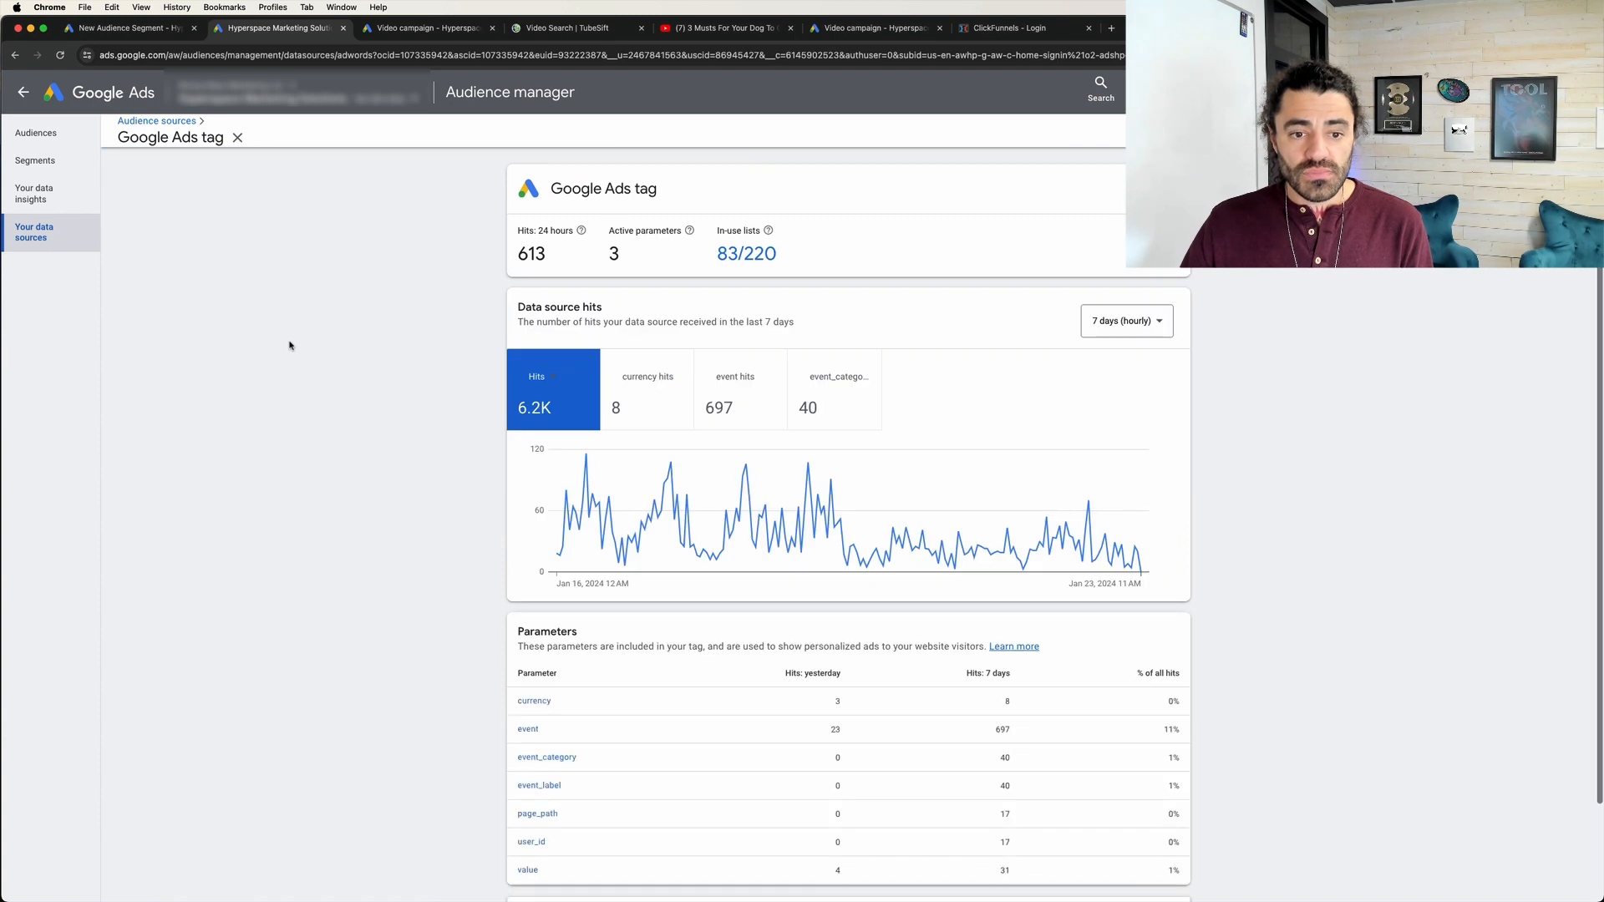
{"action": "scroll", "scroll_direction": "down", "scroll_amount": 3}
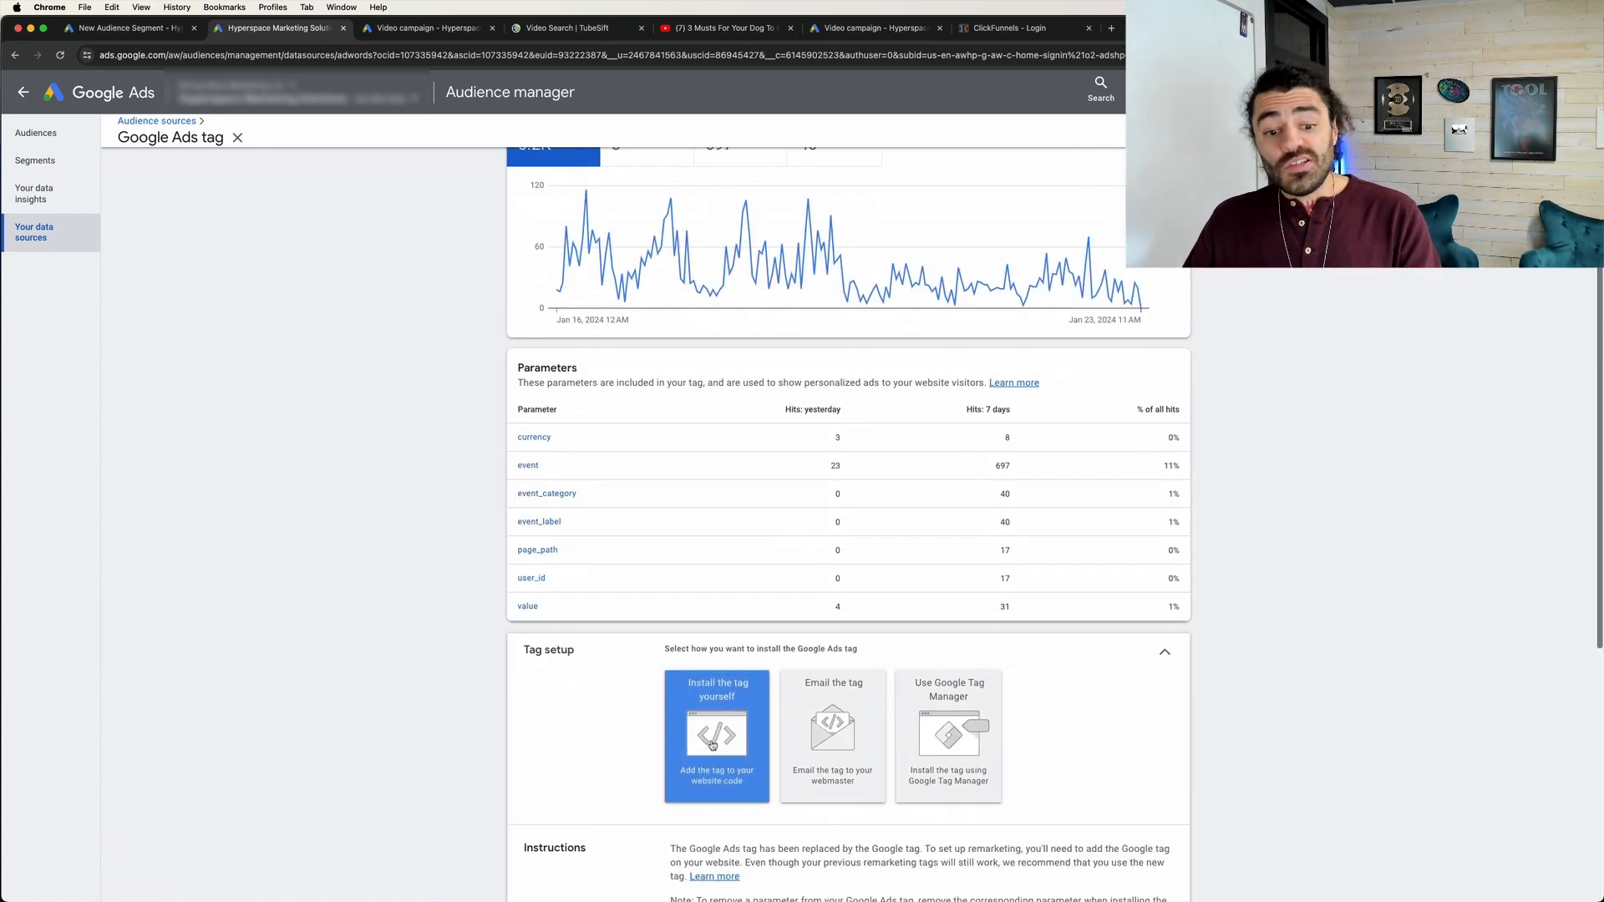
{"action": "scroll", "scroll_direction": "down", "scroll_amount": 3}
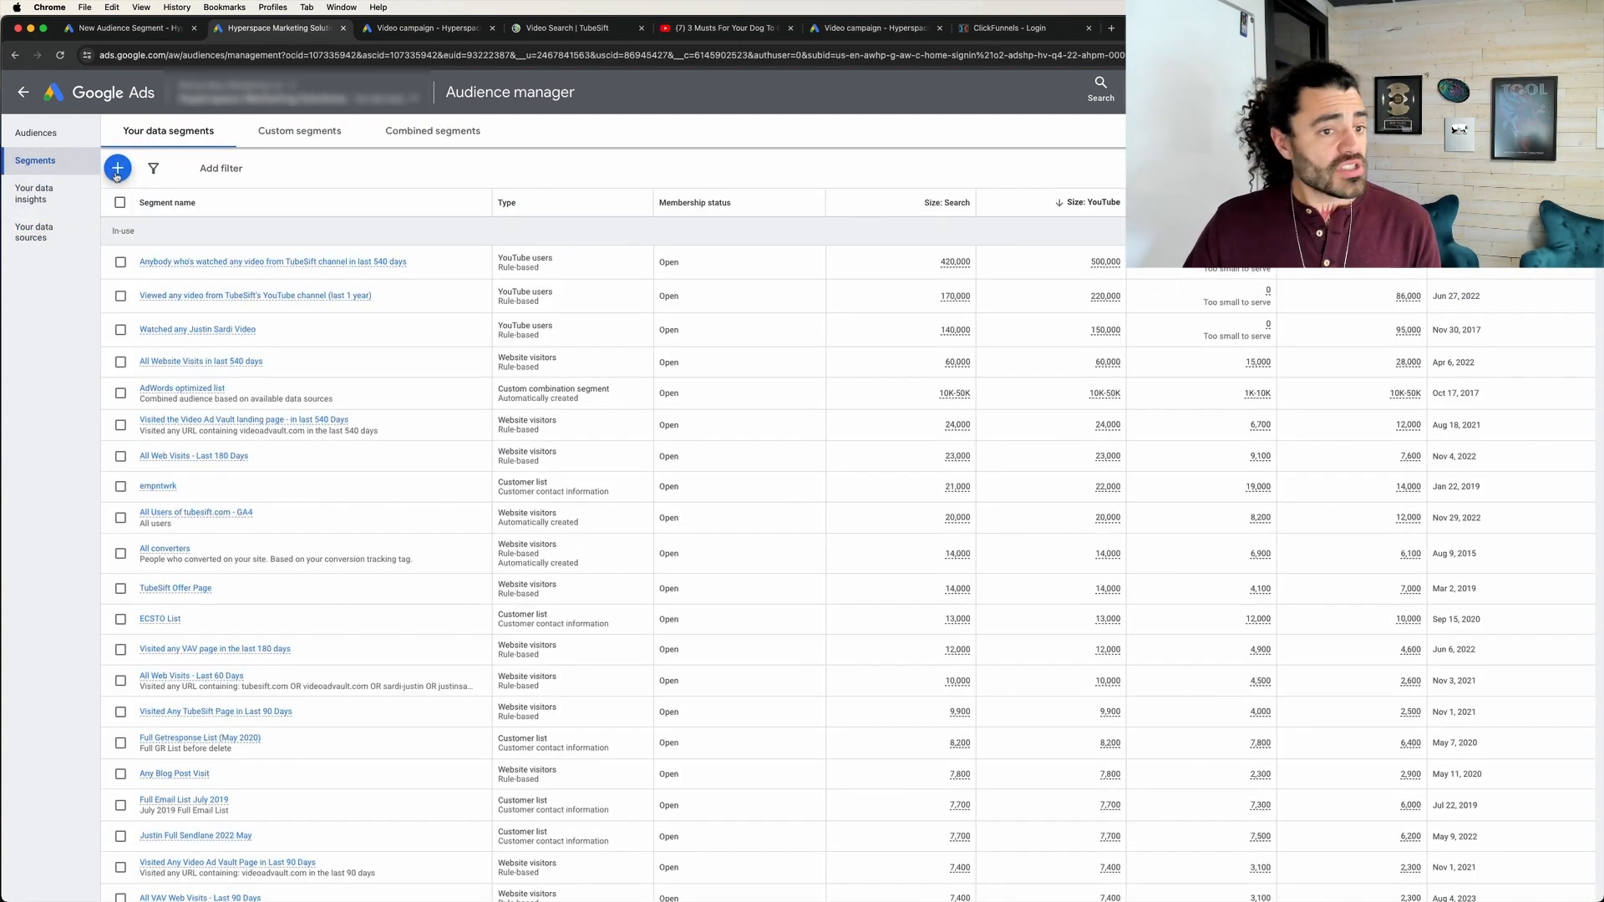
Start a website visitors segment for web page visitors with a page URL condition.
{"action": "left_click", "coordinate": [117, 168]}
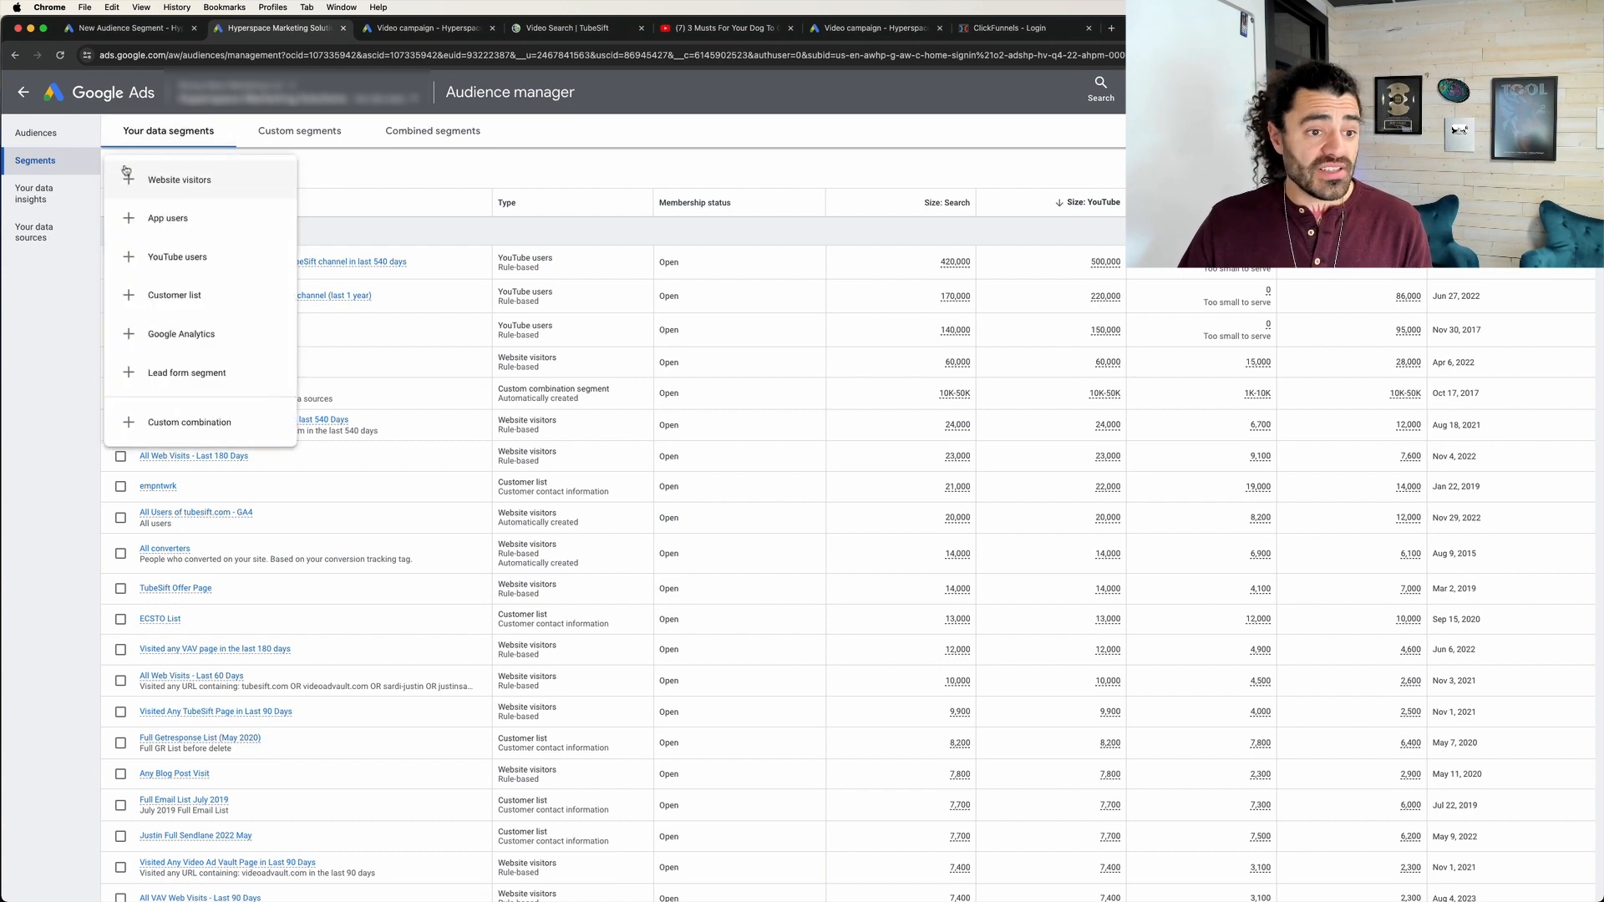
{"action": "mouse_move", "coordinate": [199, 188]}
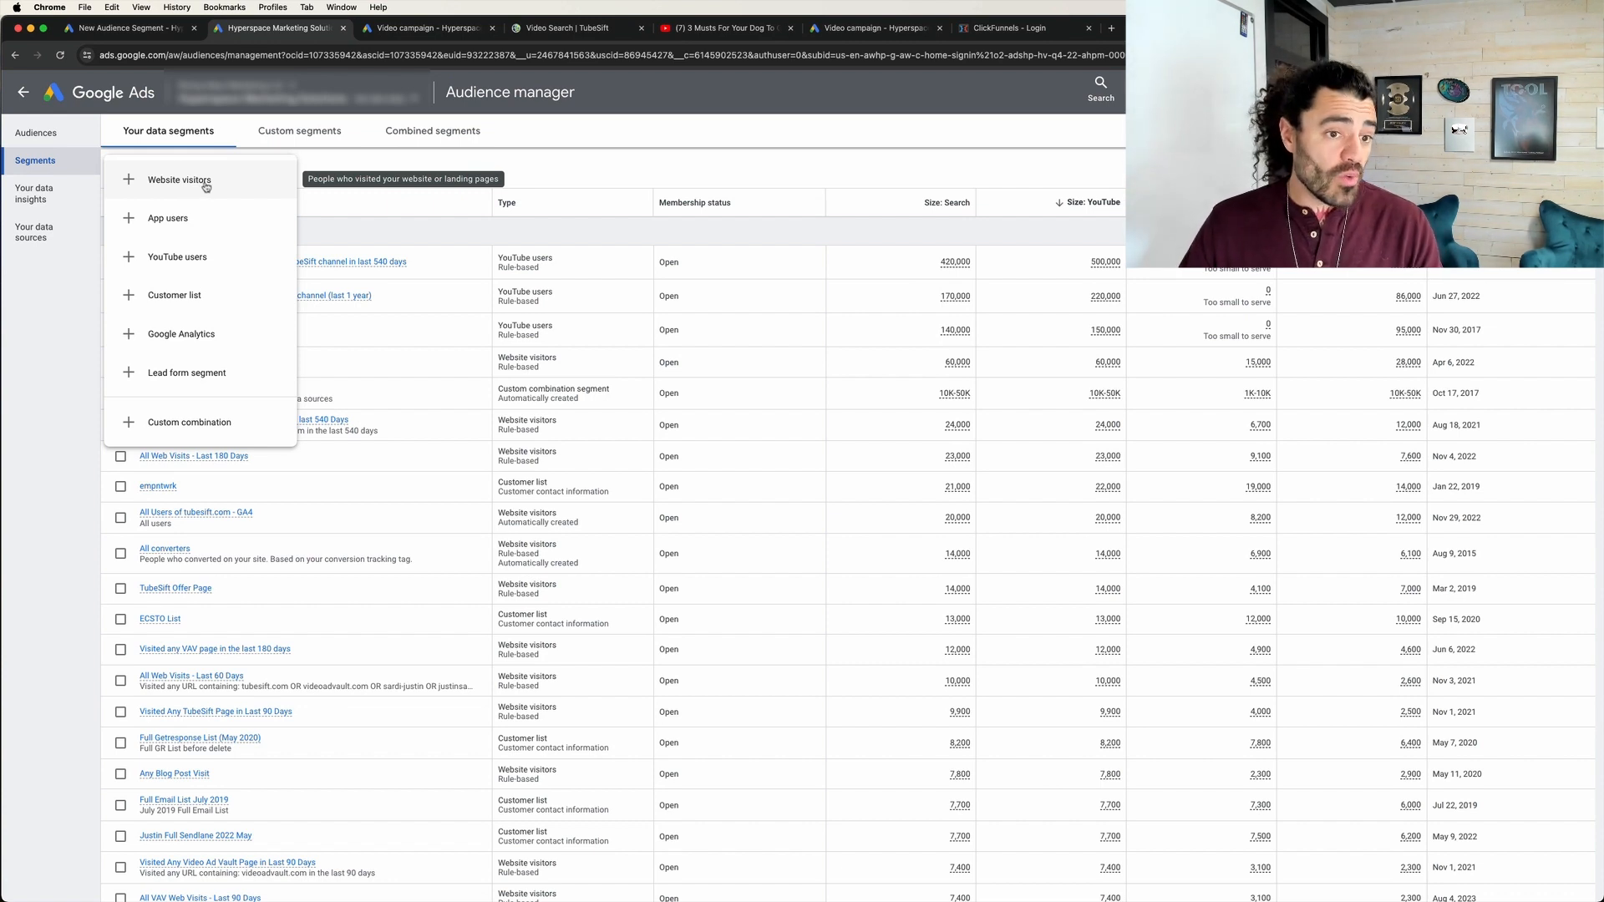
{"action": "left_click", "coordinate": [179, 181]}
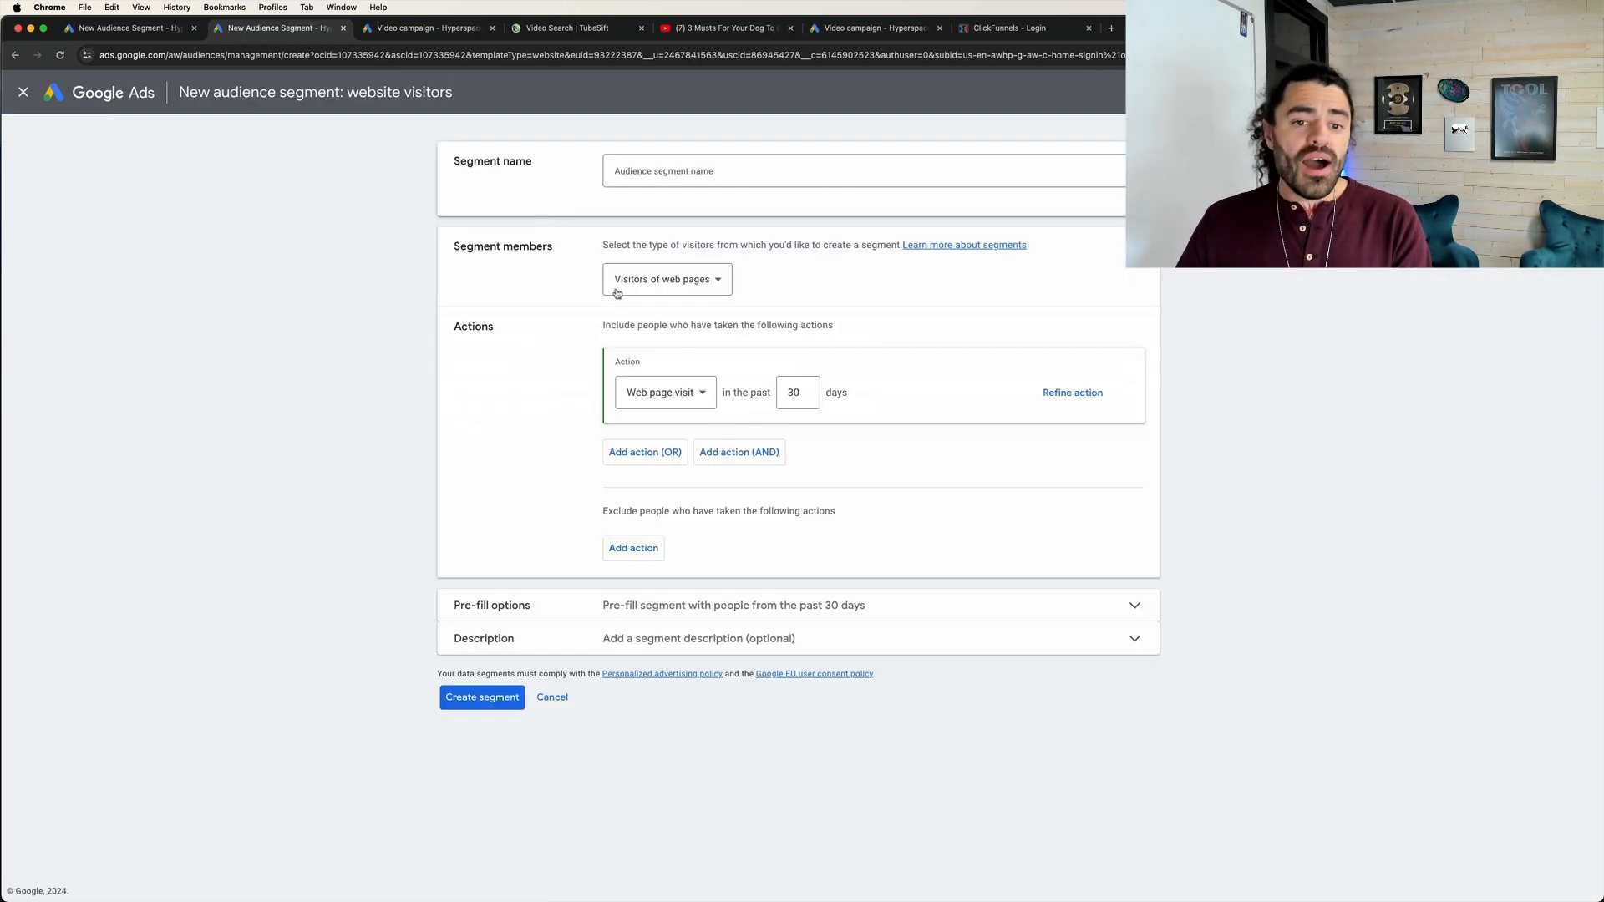
{"action": "left_click", "coordinate": [666, 278]}
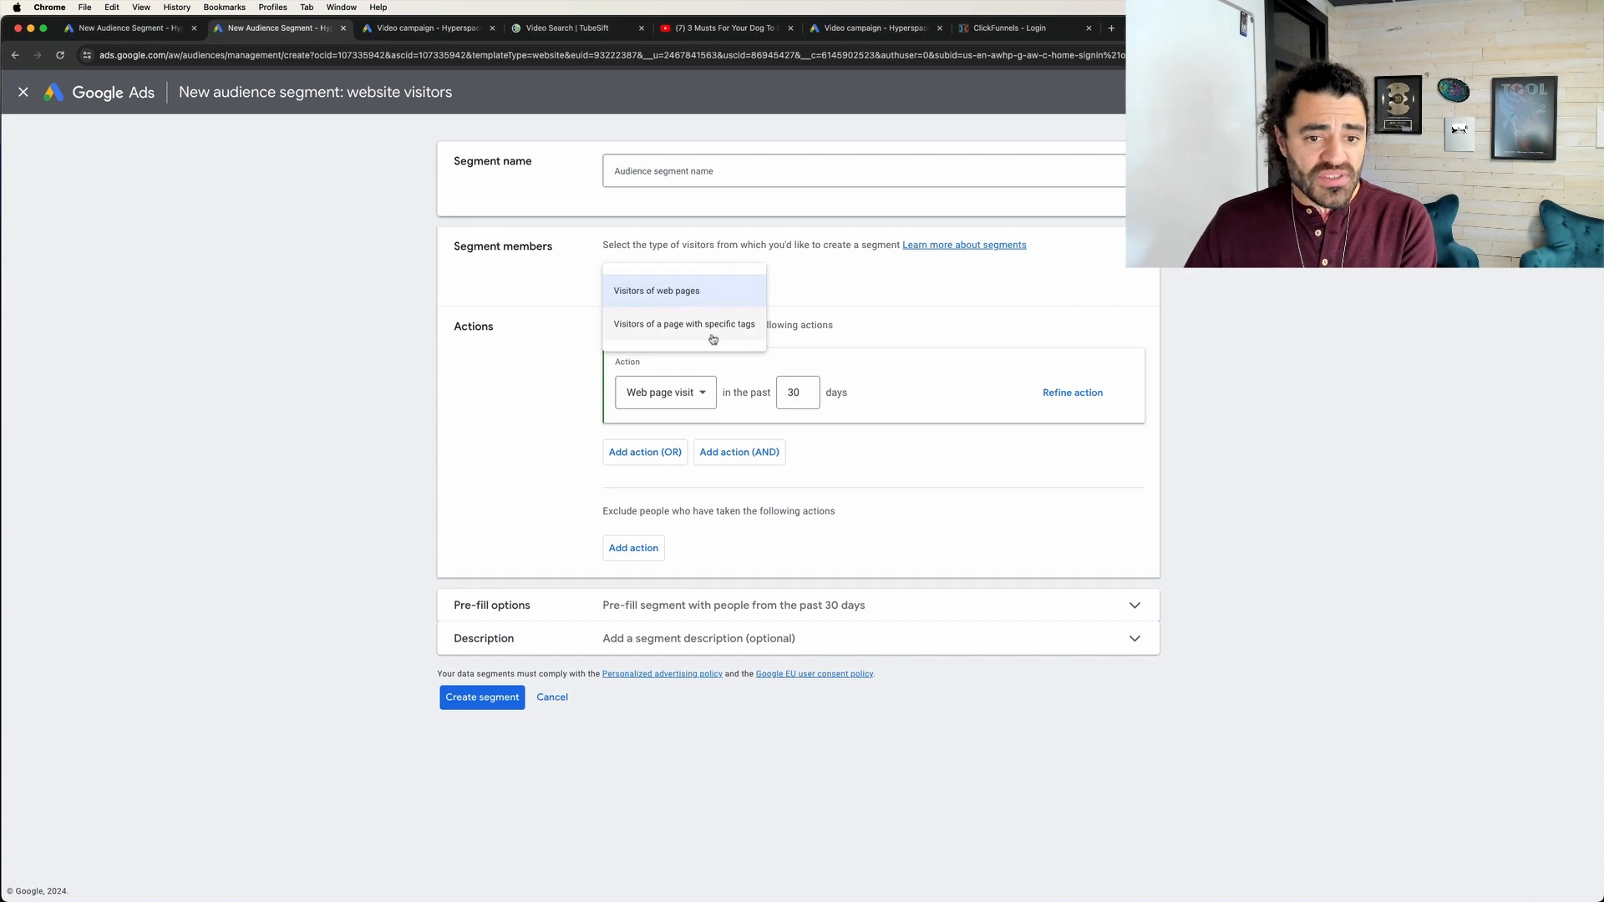
{"action": "left_click", "coordinate": [655, 291]}
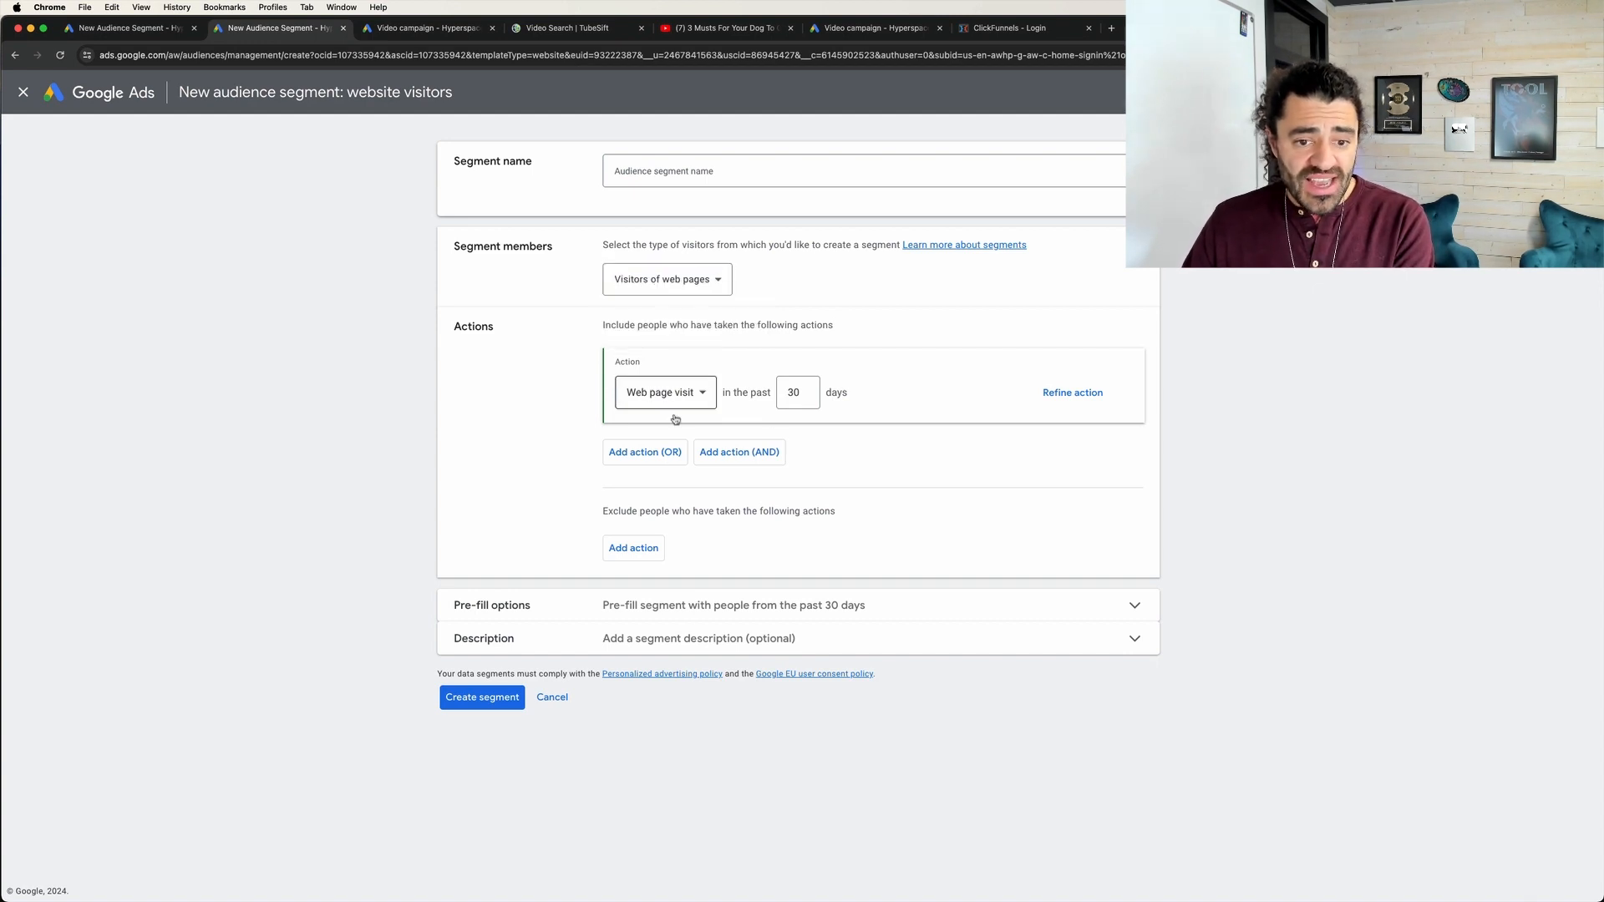
{"action": "left_click", "coordinate": [1072, 391]}
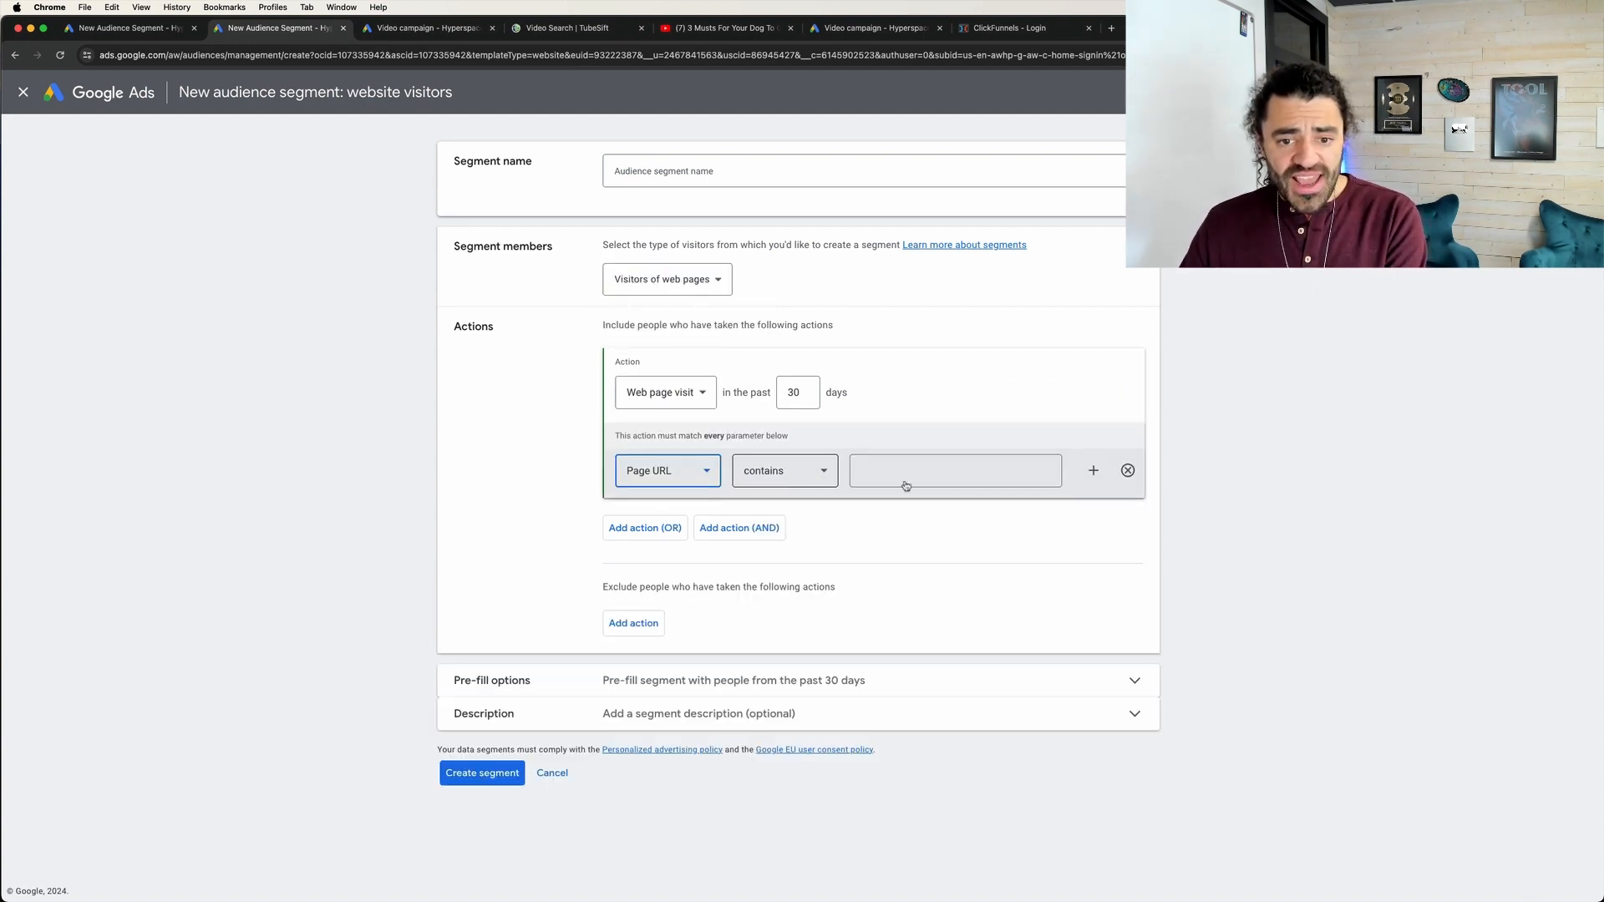
Set the Page URL 'contains' rule to videoadvault.com, copied from the site in another tab.
{"action": "left_click", "coordinate": [1113, 28]}
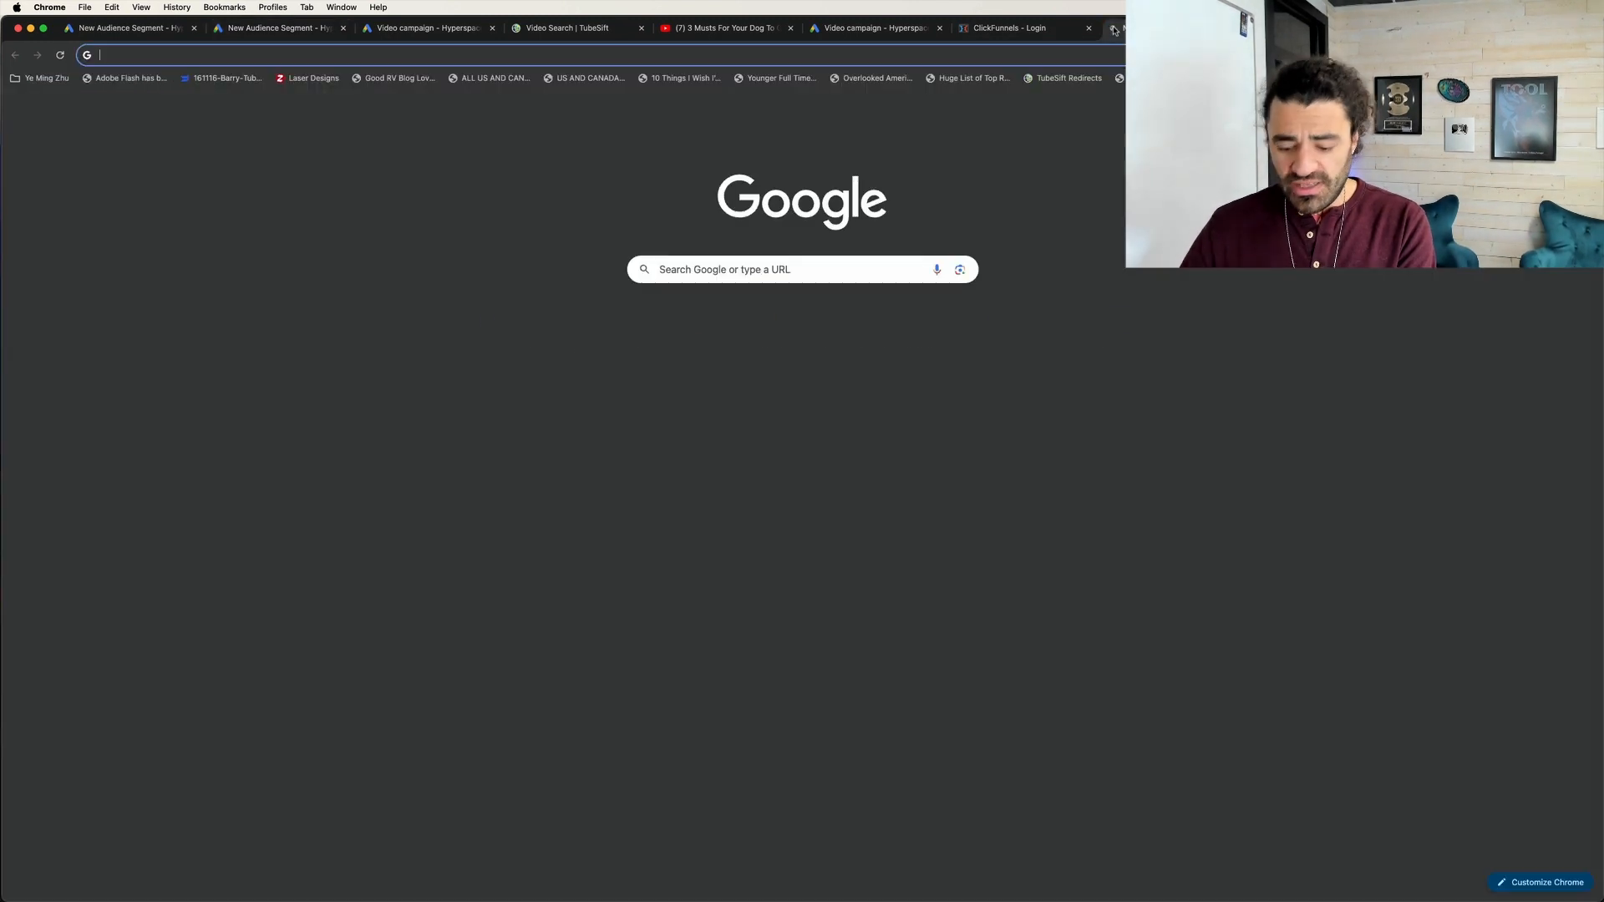
{"action": "type", "text": "videoadvault.com"}
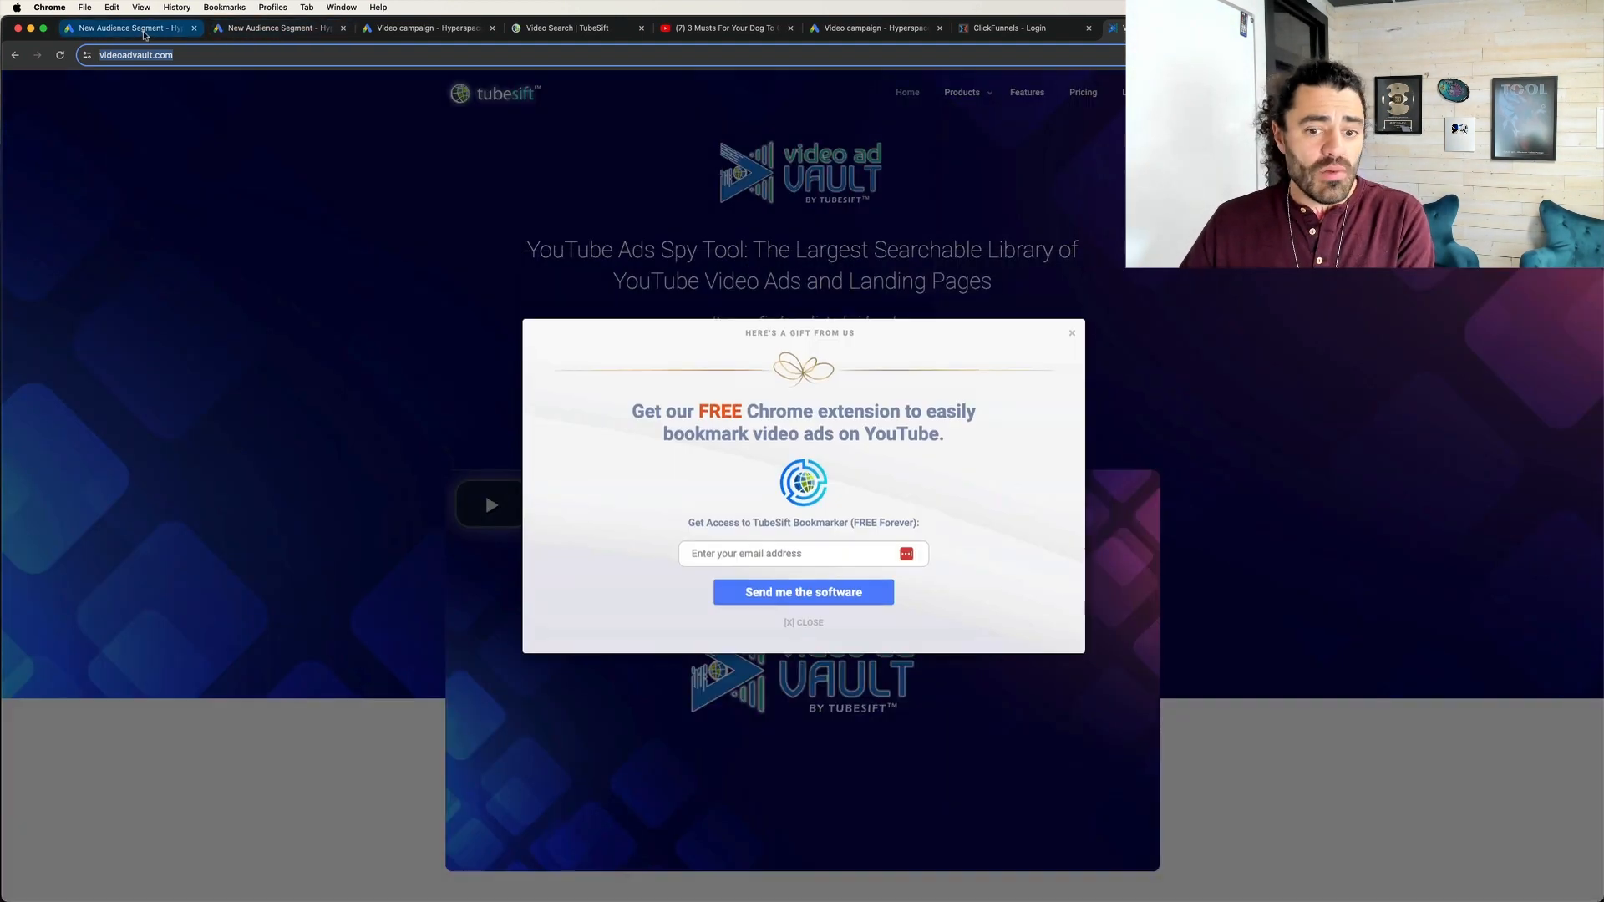
{"action": "left_click", "coordinate": [125, 29]}
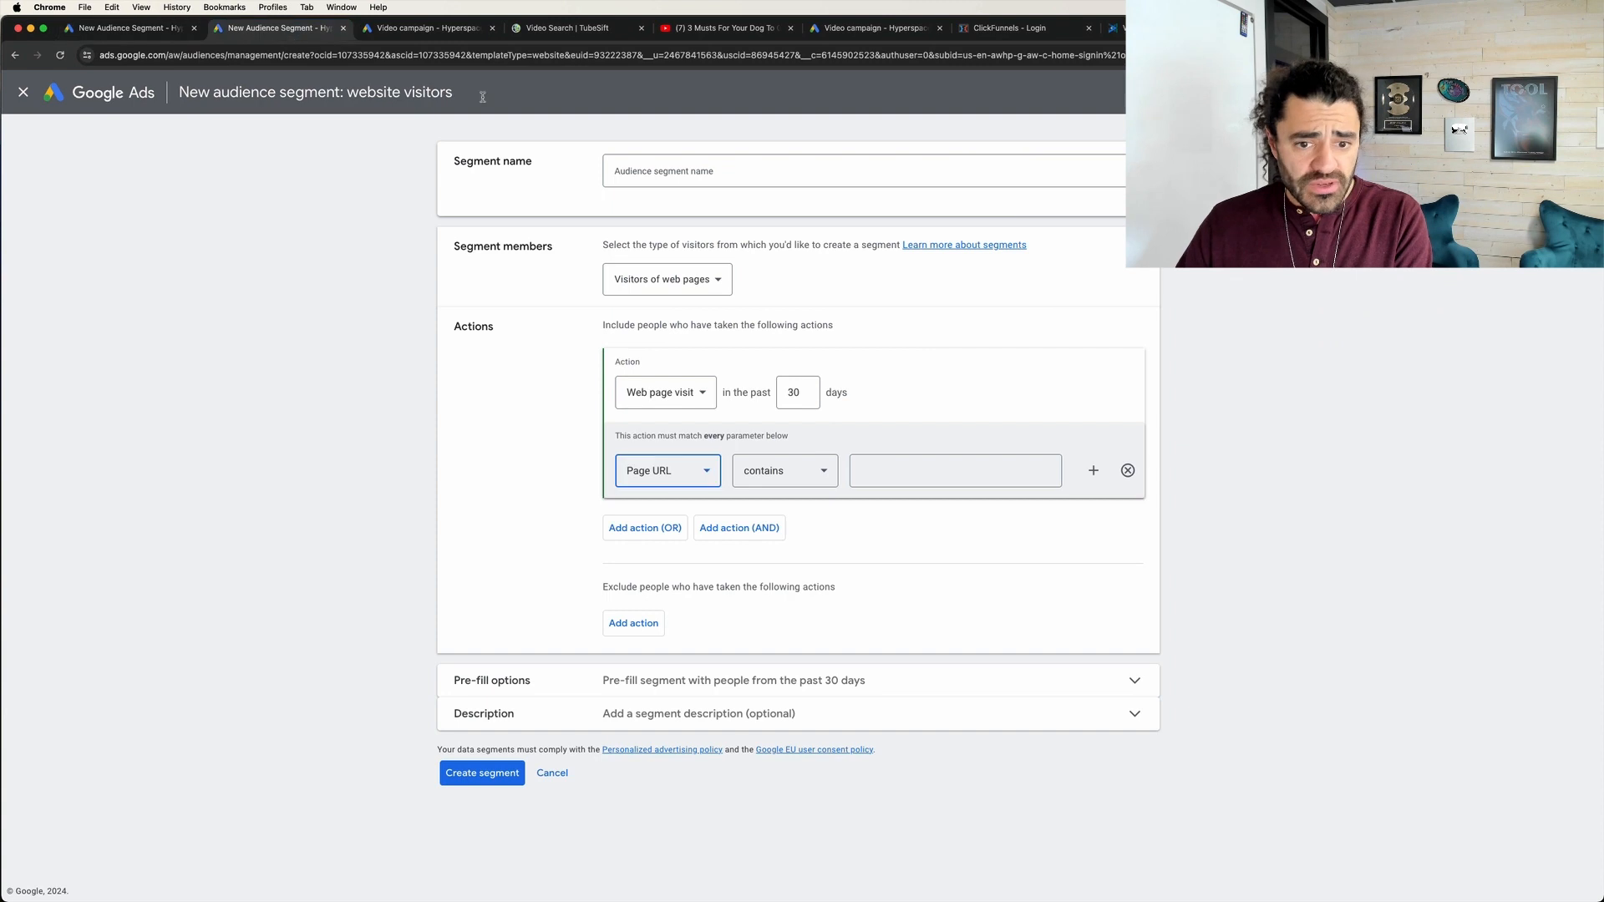
{"action": "type", "text": "https://www.videoadvault.com/"}
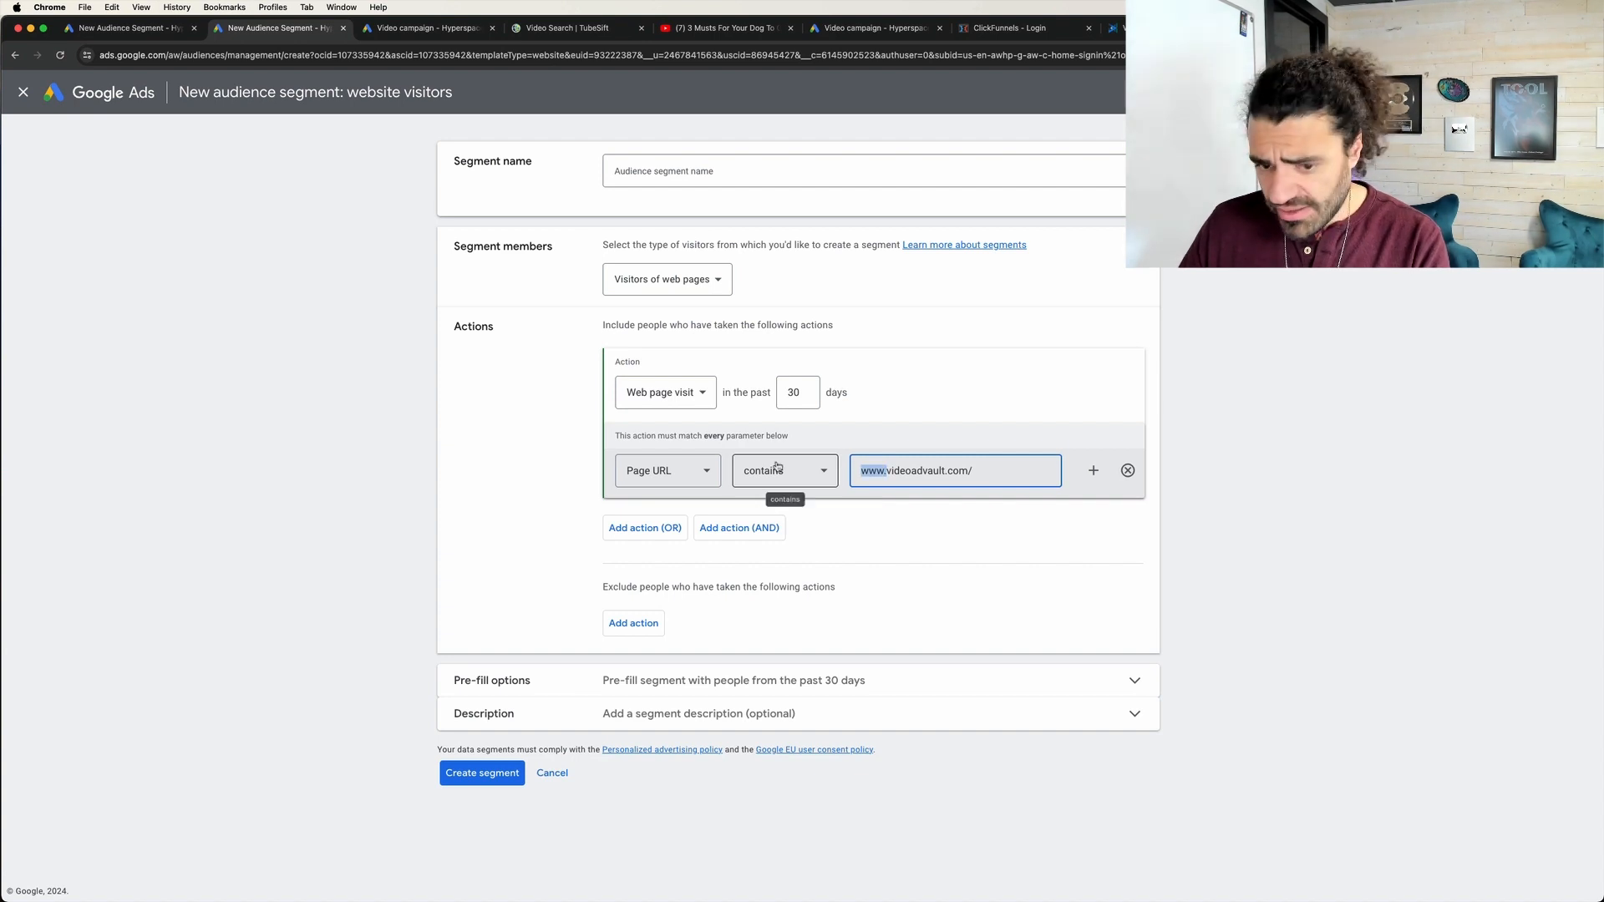
{"action": "type", "text": "videoadvault.com"}
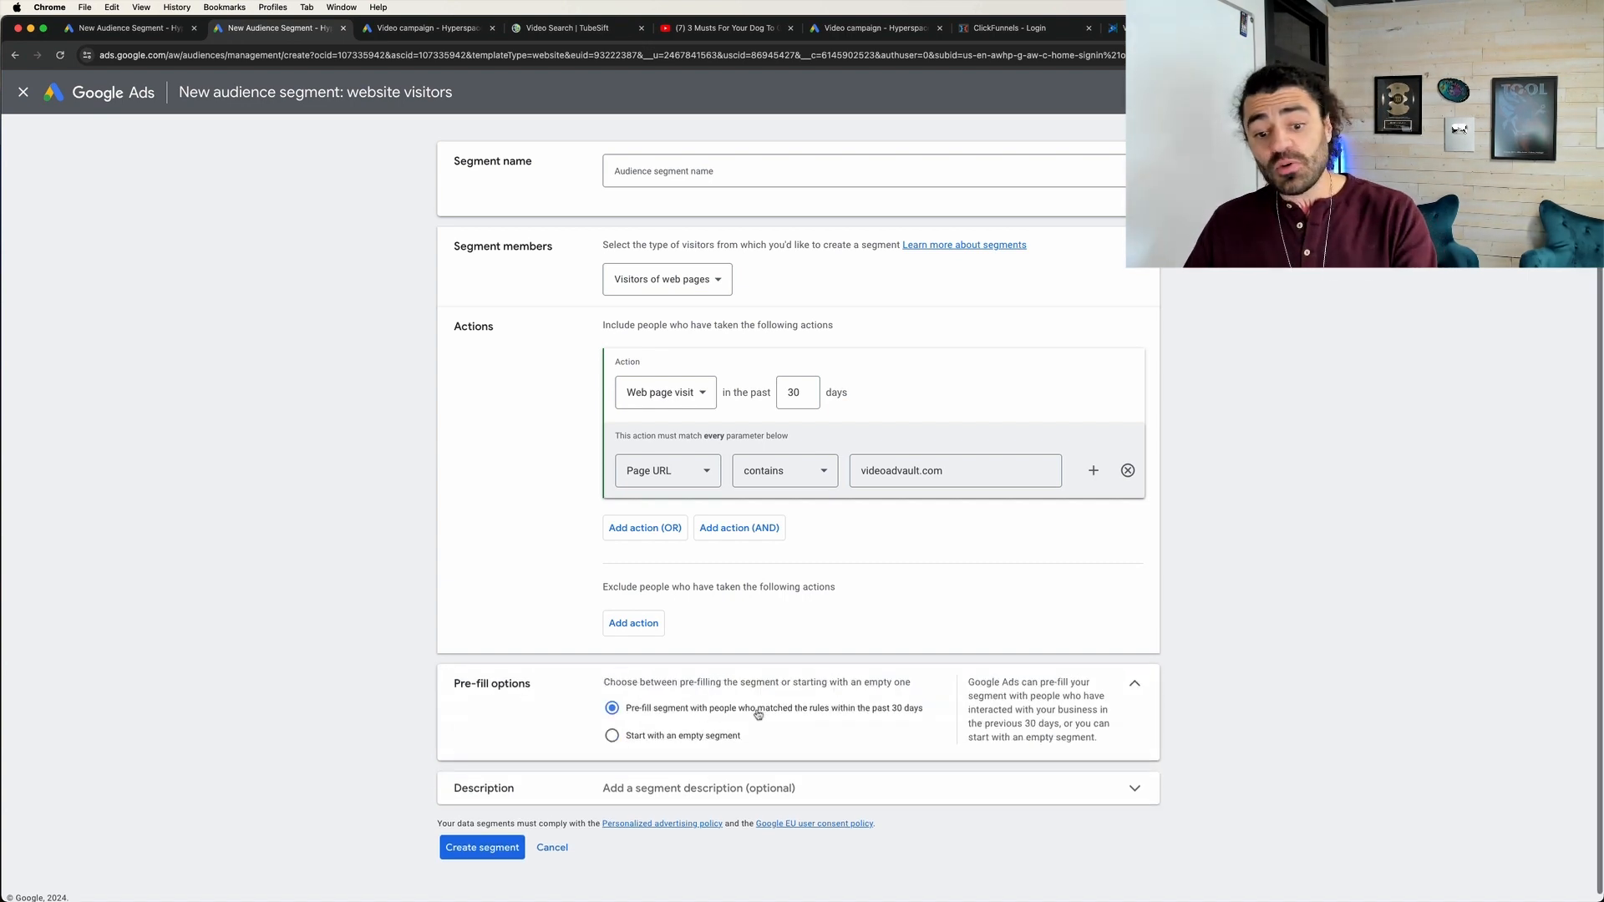
{"action": "mouse_move", "coordinate": [975, 715]}
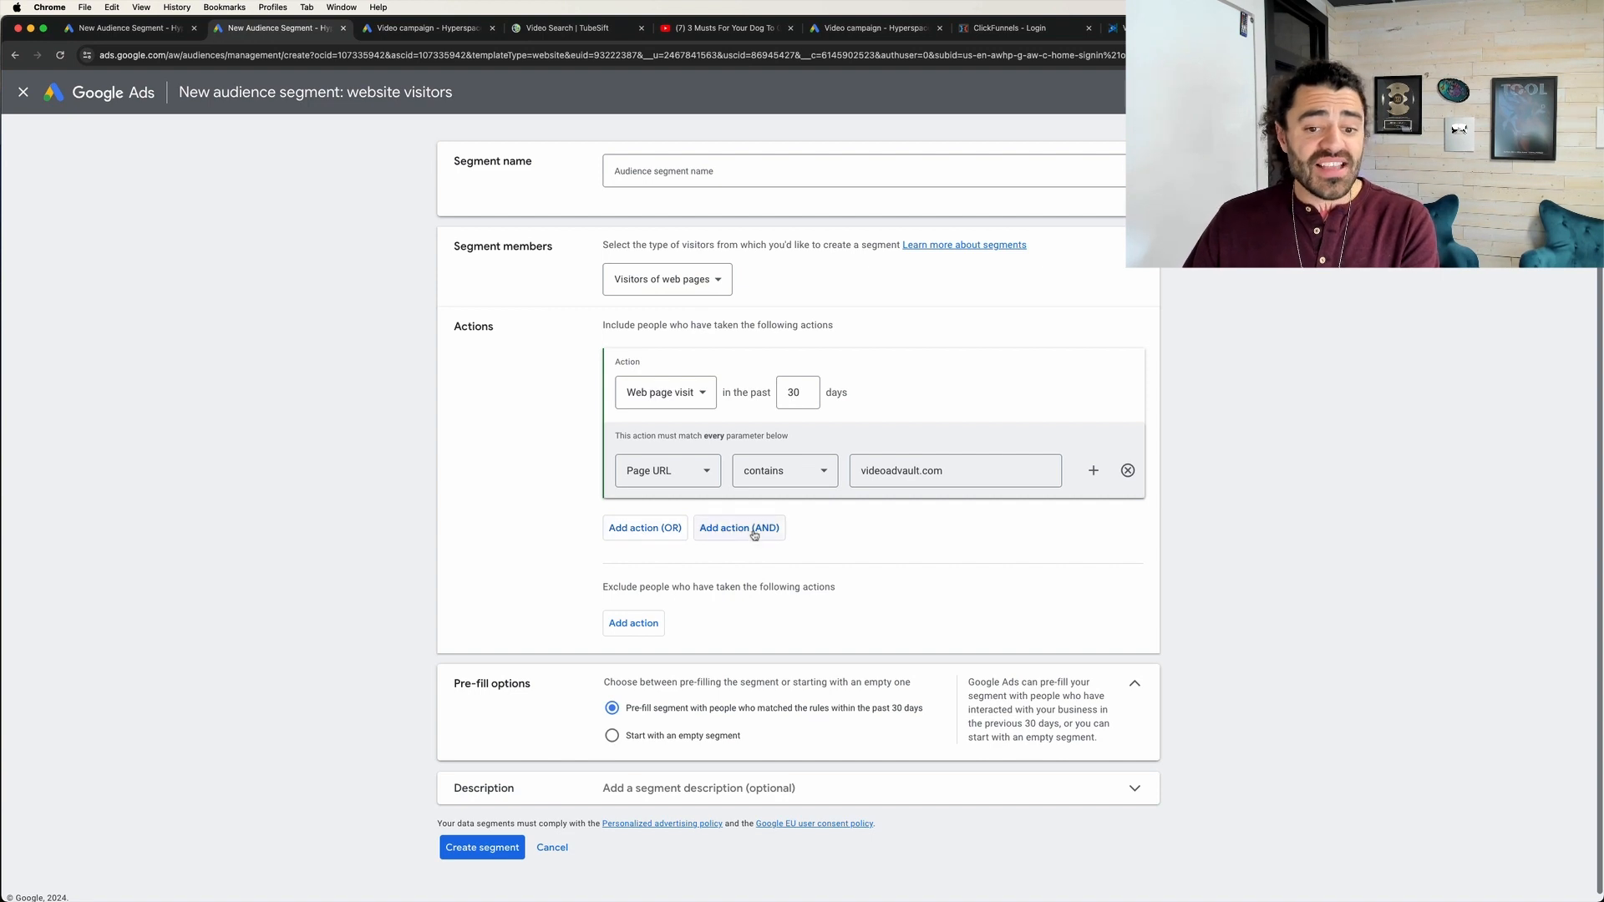
{"action": "left_click", "coordinate": [739, 527]}
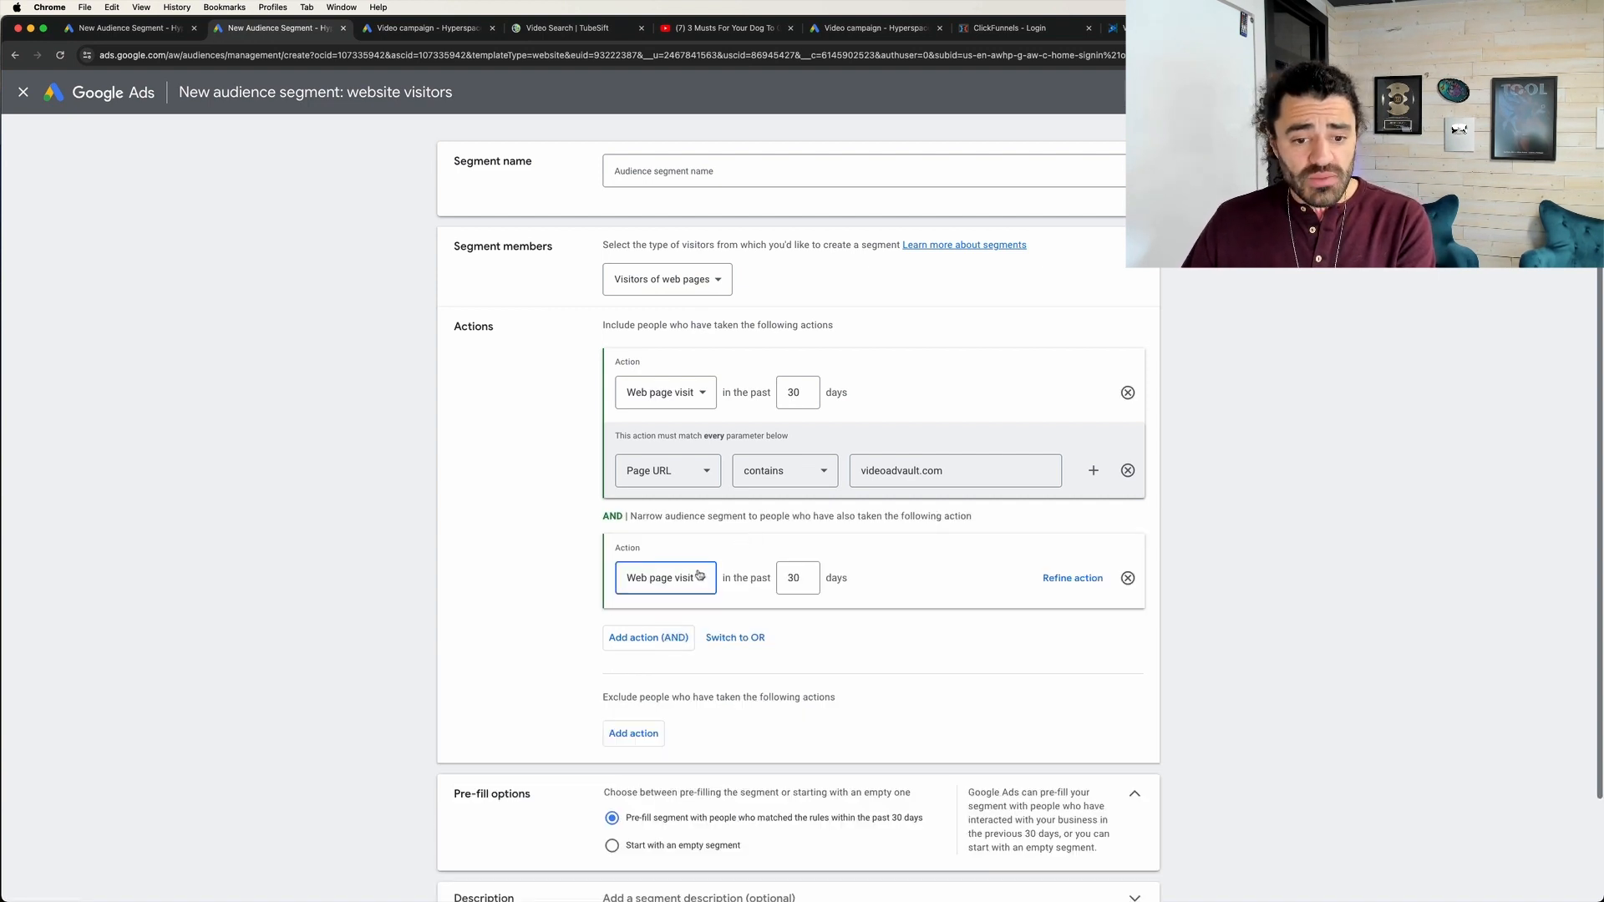
{"action": "left_click", "coordinate": [665, 577]}
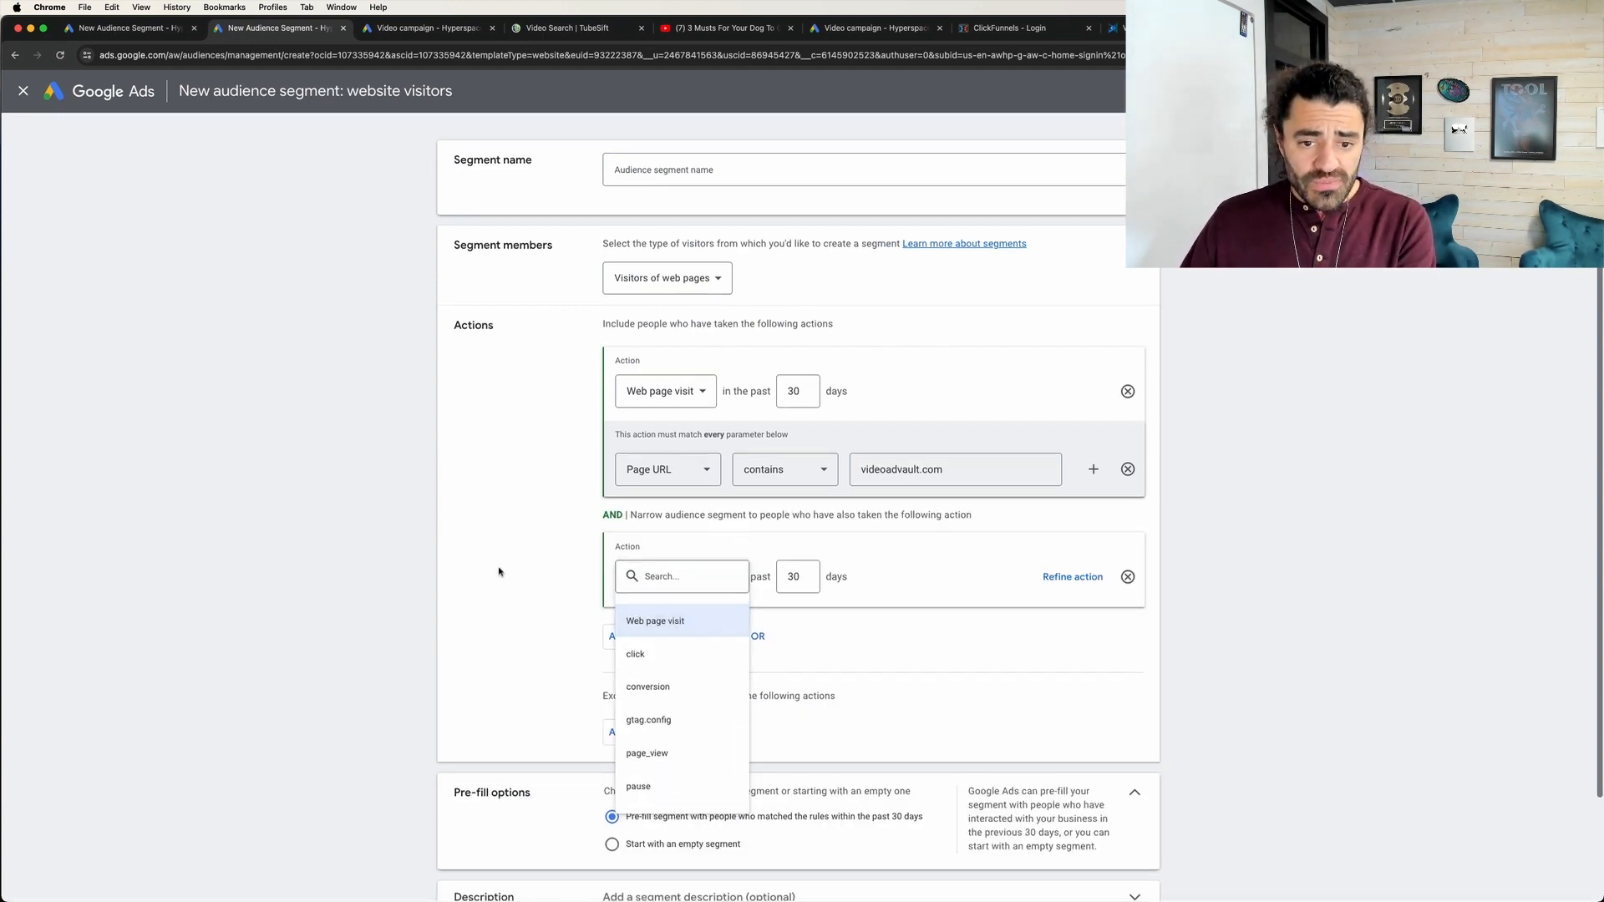
{"action": "left_click", "coordinate": [655, 620]}
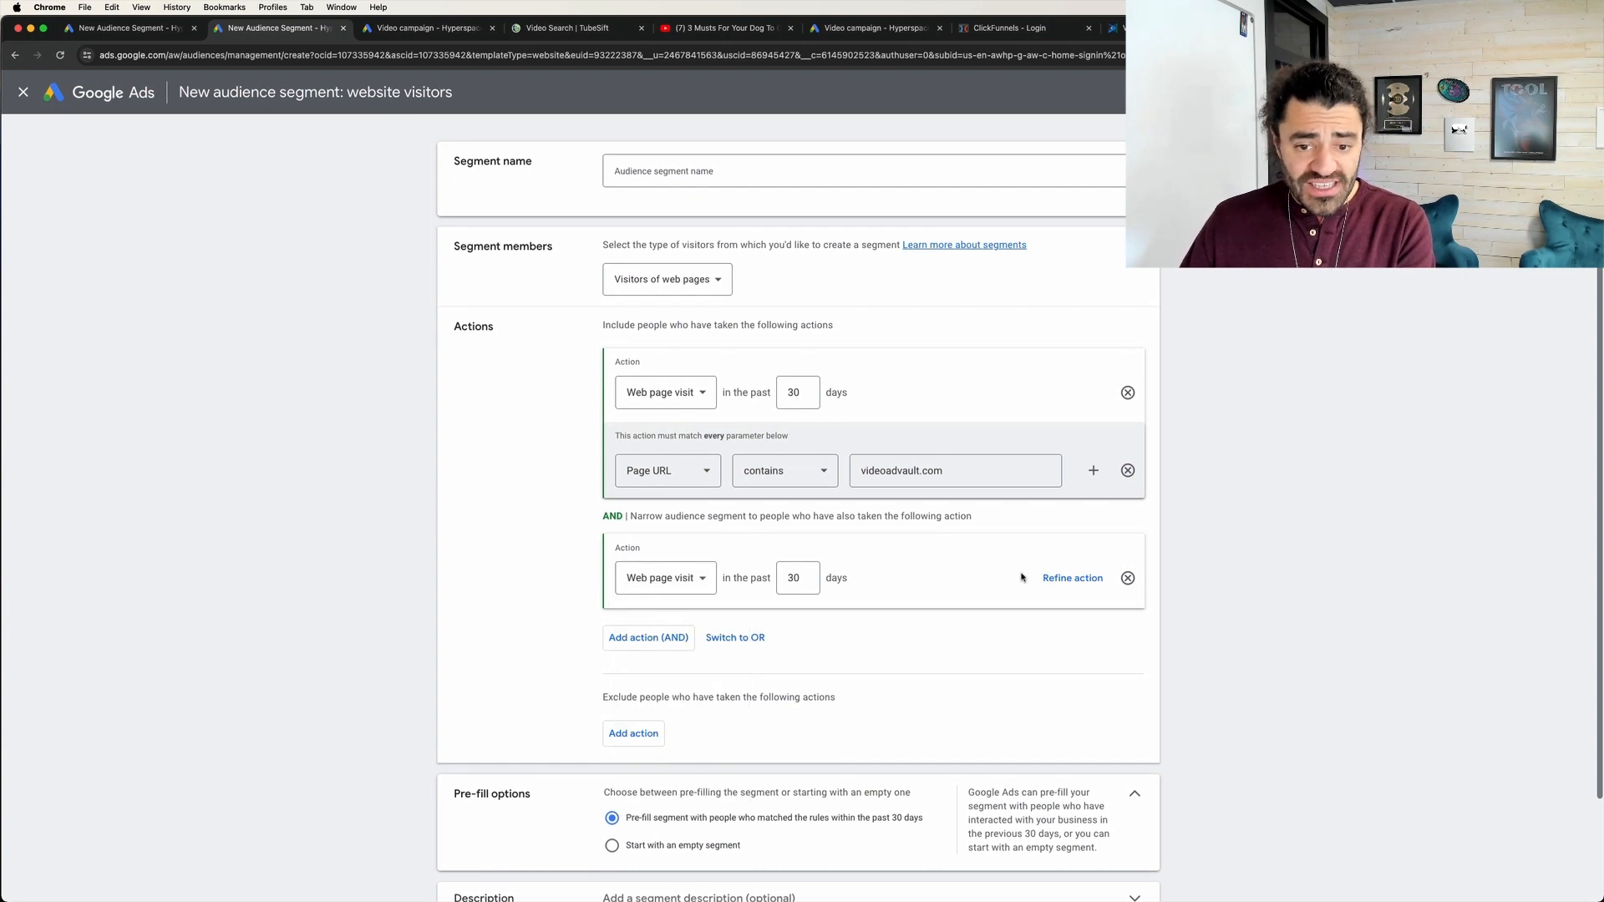
{"action": "left_click", "coordinate": [1072, 577]}
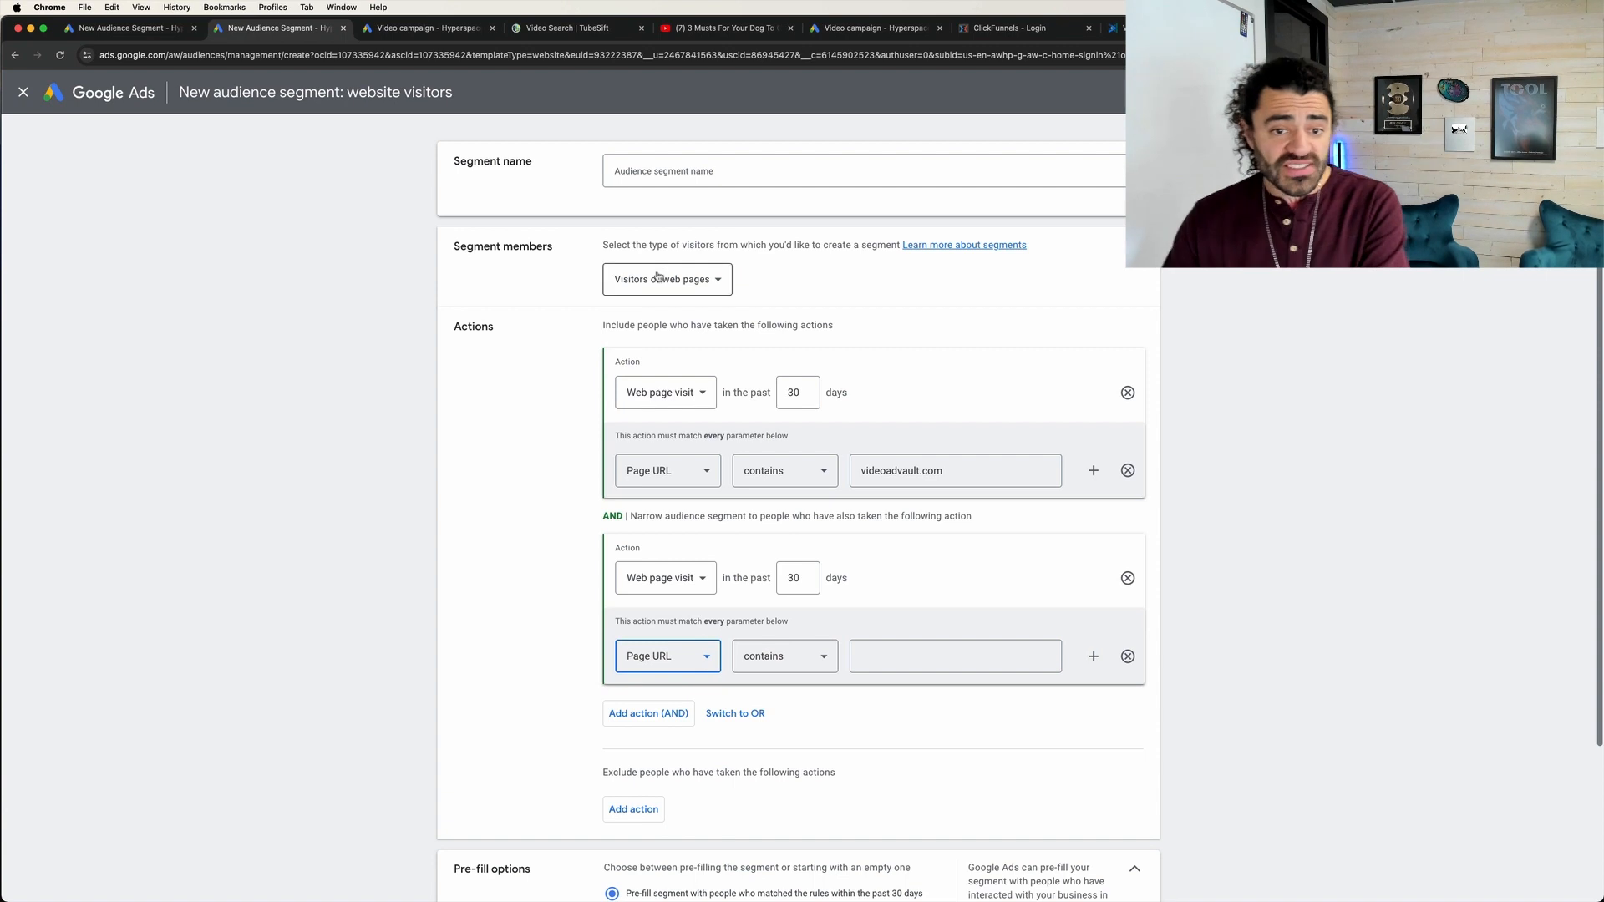
{"action": "left_click", "coordinate": [667, 279]}
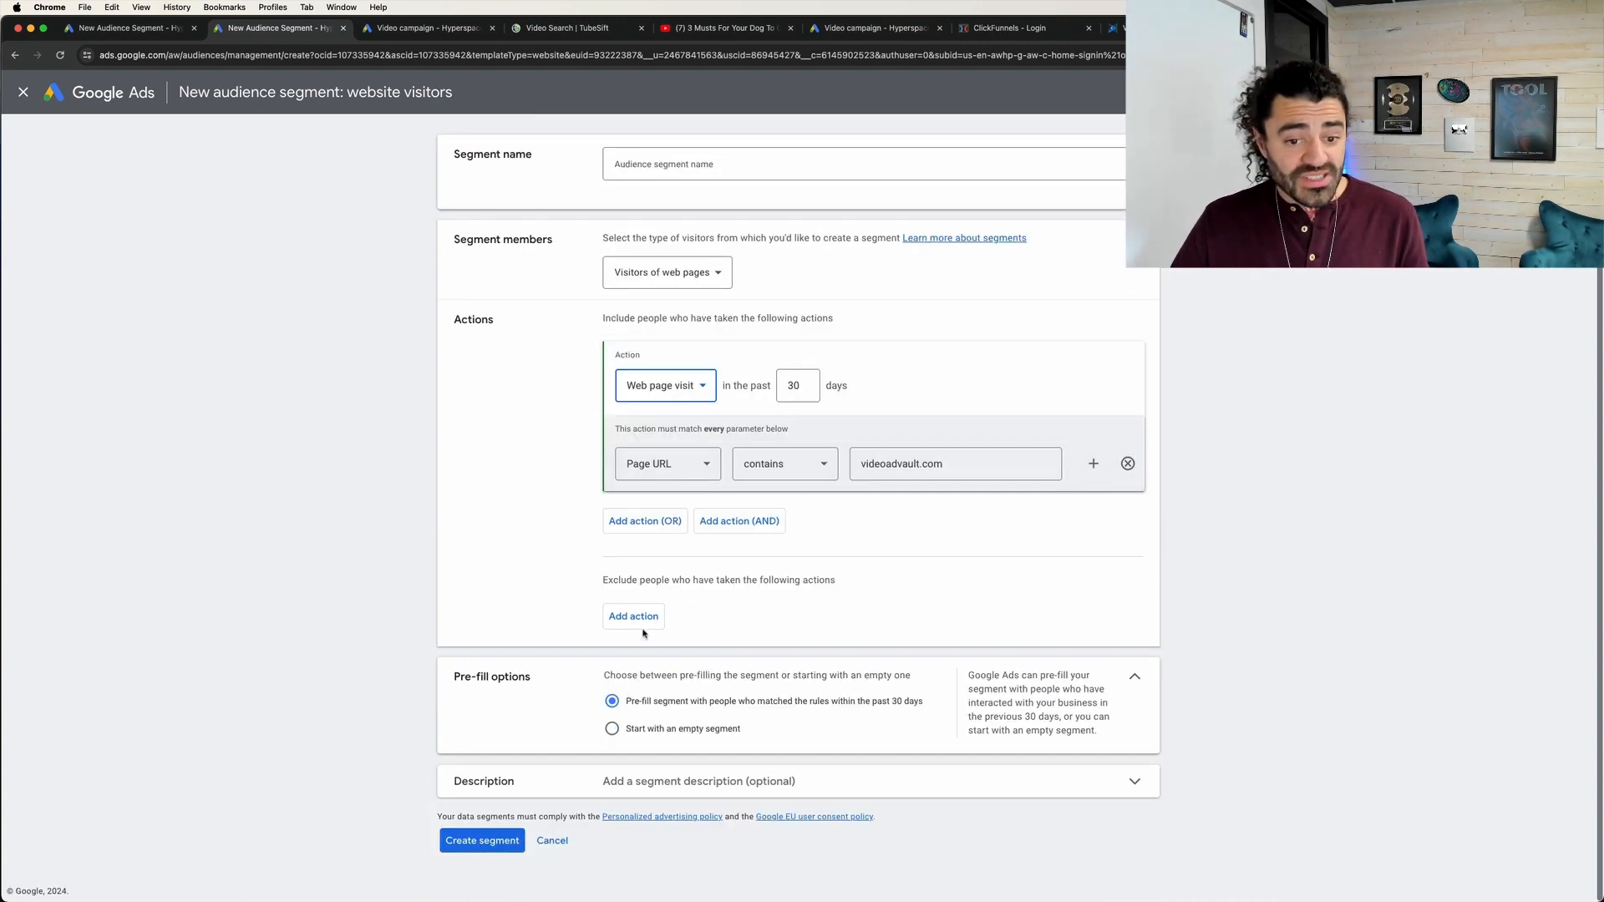
Add a page URL exclusion rule and grab the TubeSift site address from its tab.
{"action": "left_click", "coordinate": [632, 617]}
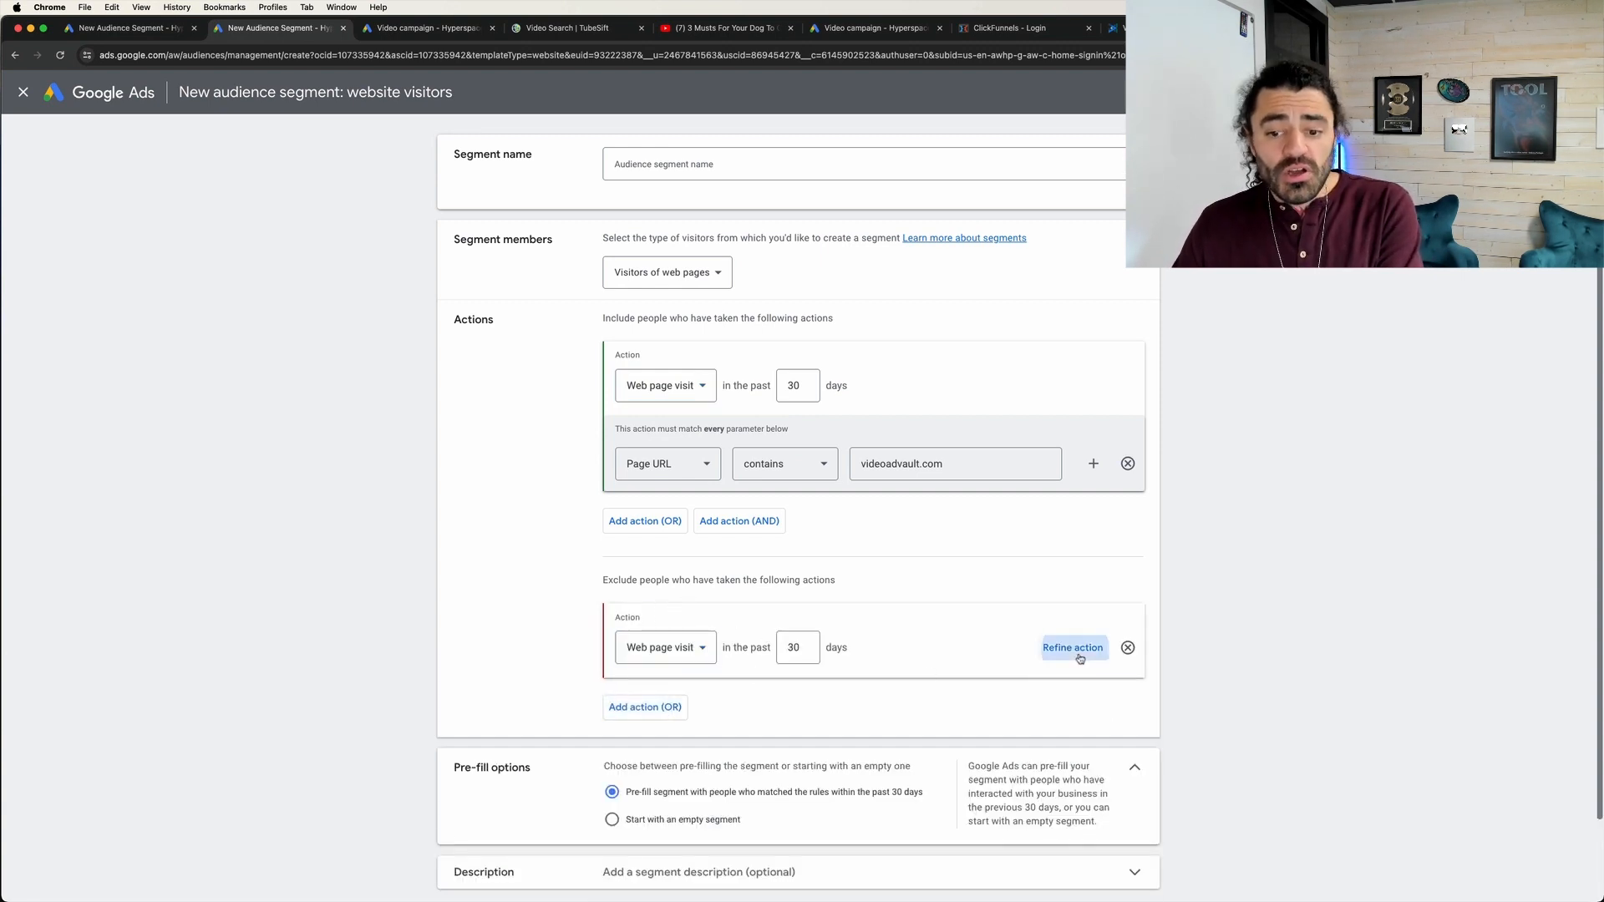
{"action": "left_click", "coordinate": [1073, 648]}
{"action": "type", "text": "vav.tubesift.com"}
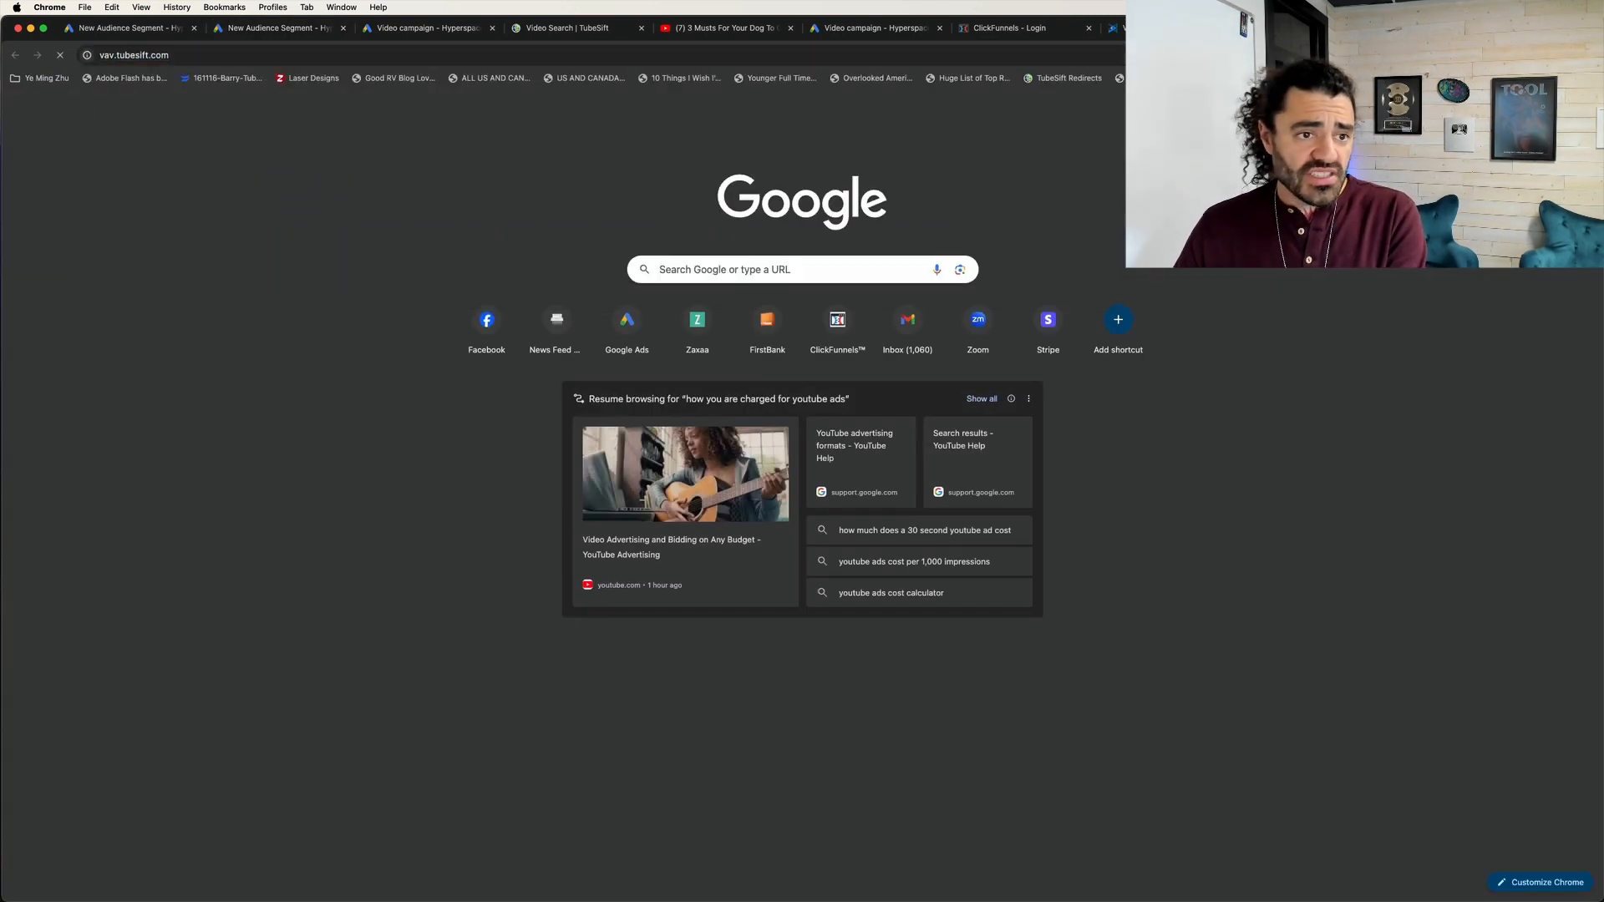
{"action": "left_click", "coordinate": [328, 55]}
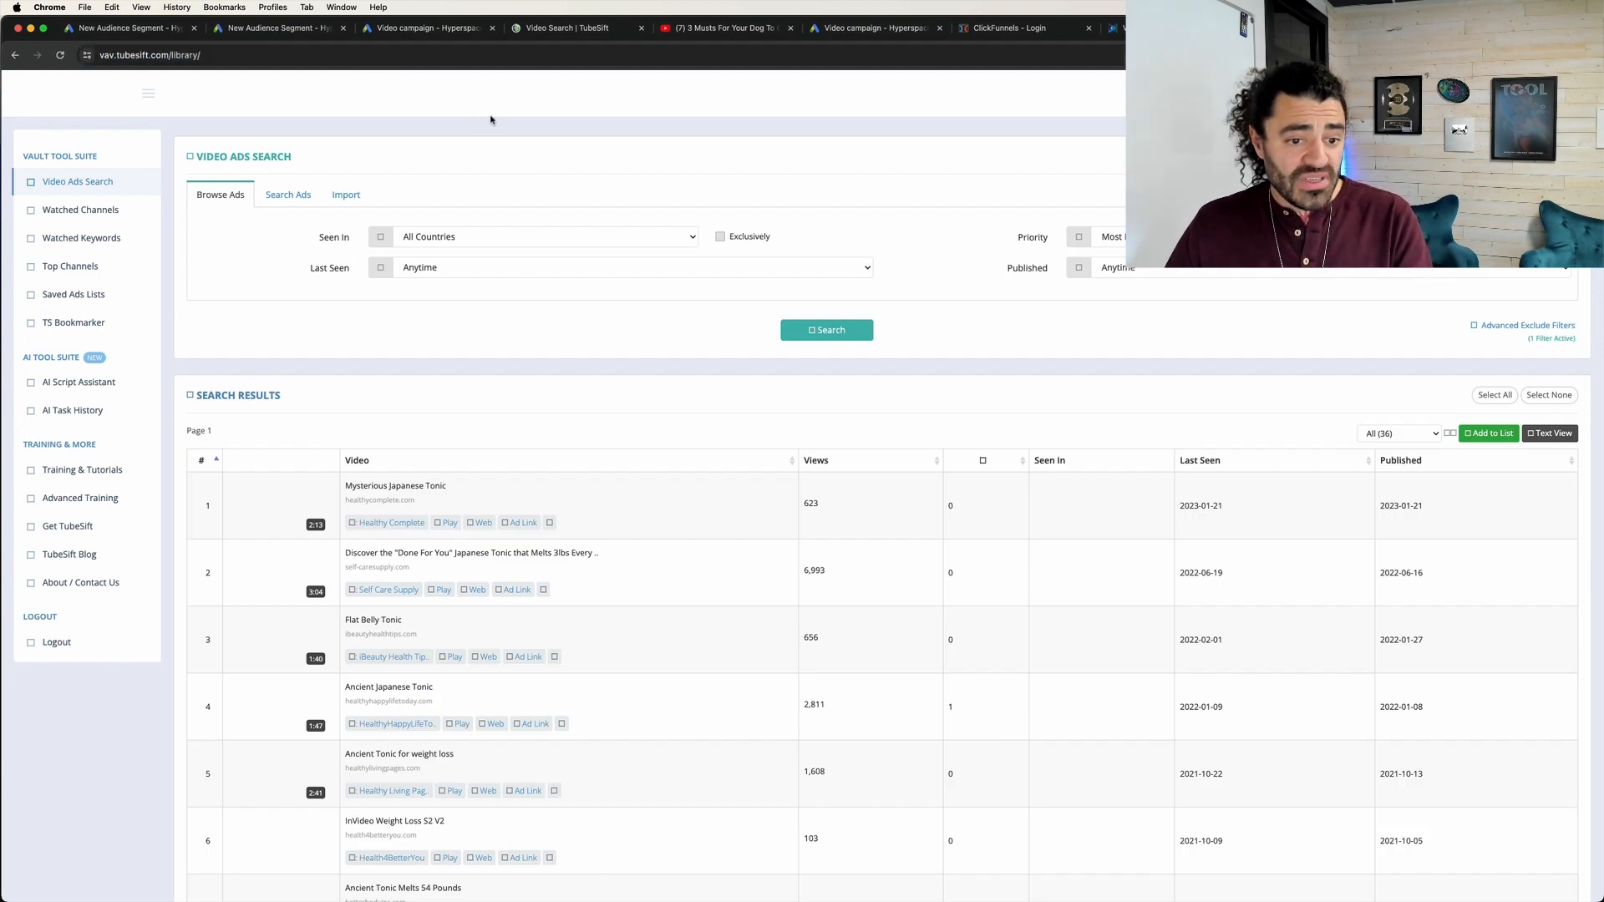
{"action": "left_click", "coordinate": [268, 28]}
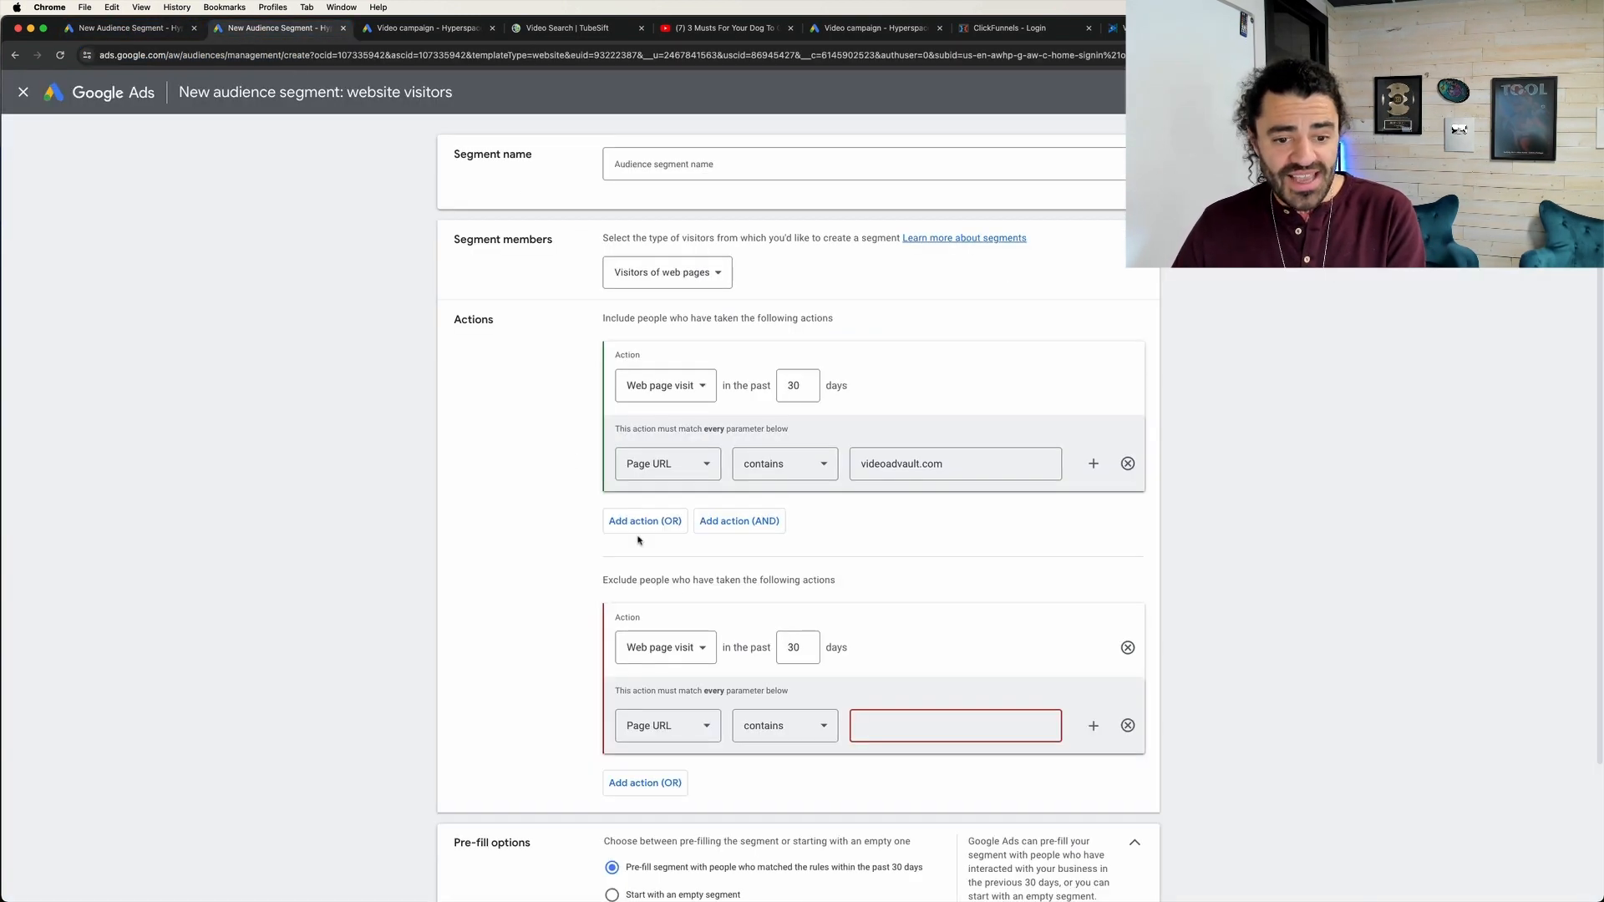
Enter vav.tubesift.com as the excluded Page URL 'contains' value.
{"action": "type", "text": "https://vav.tubesift.com/"}
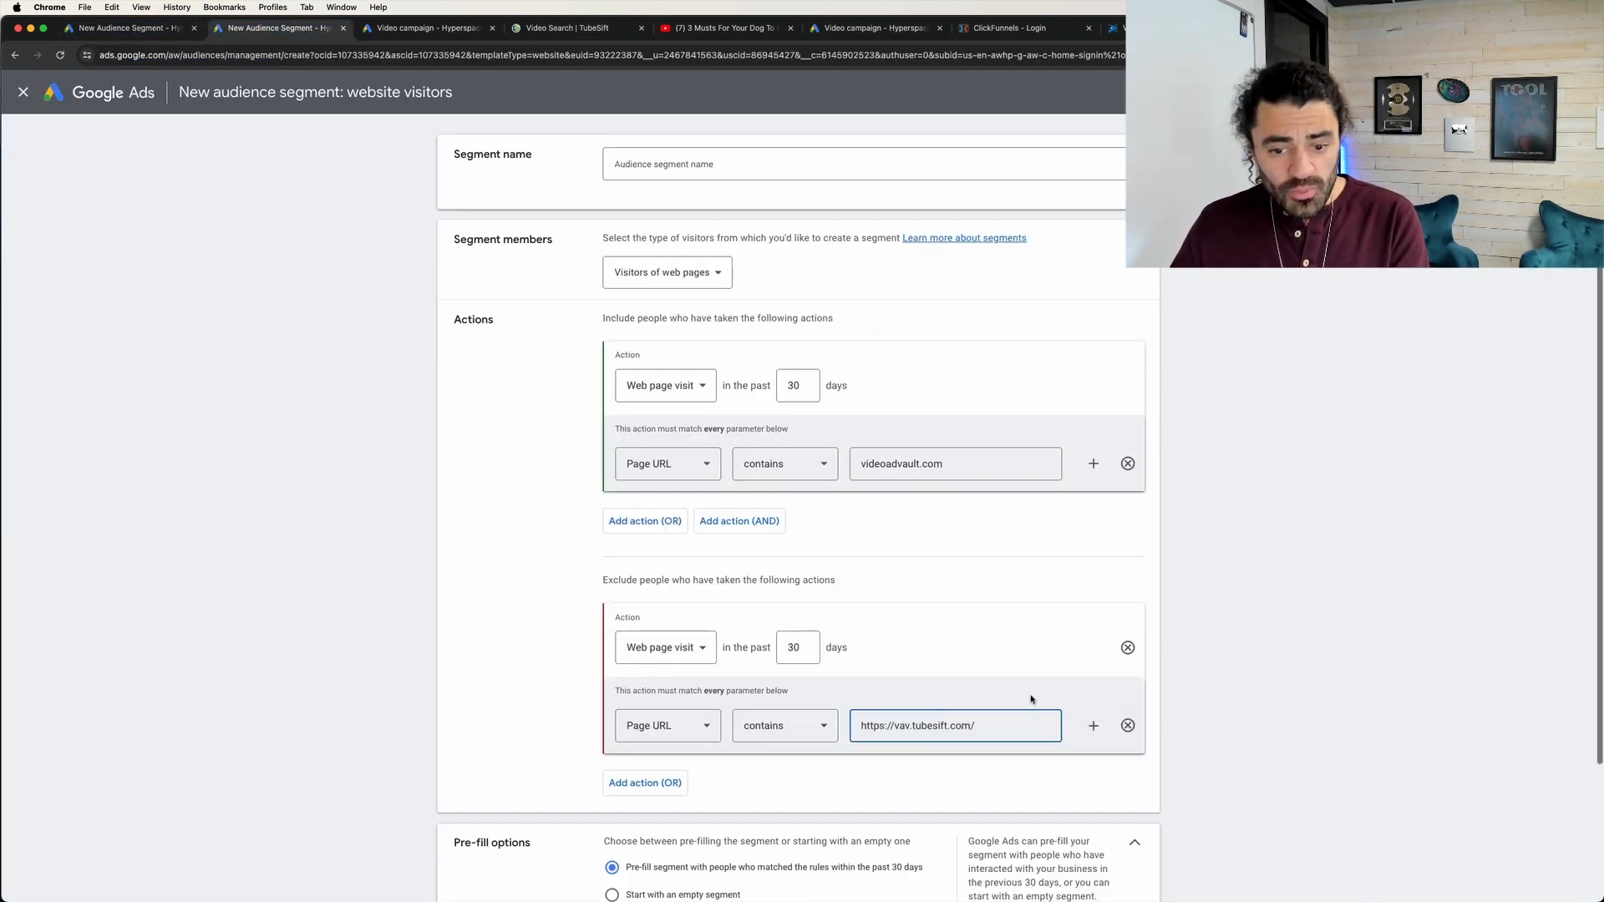
{"action": "triple_click", "coordinate": [953, 726]}
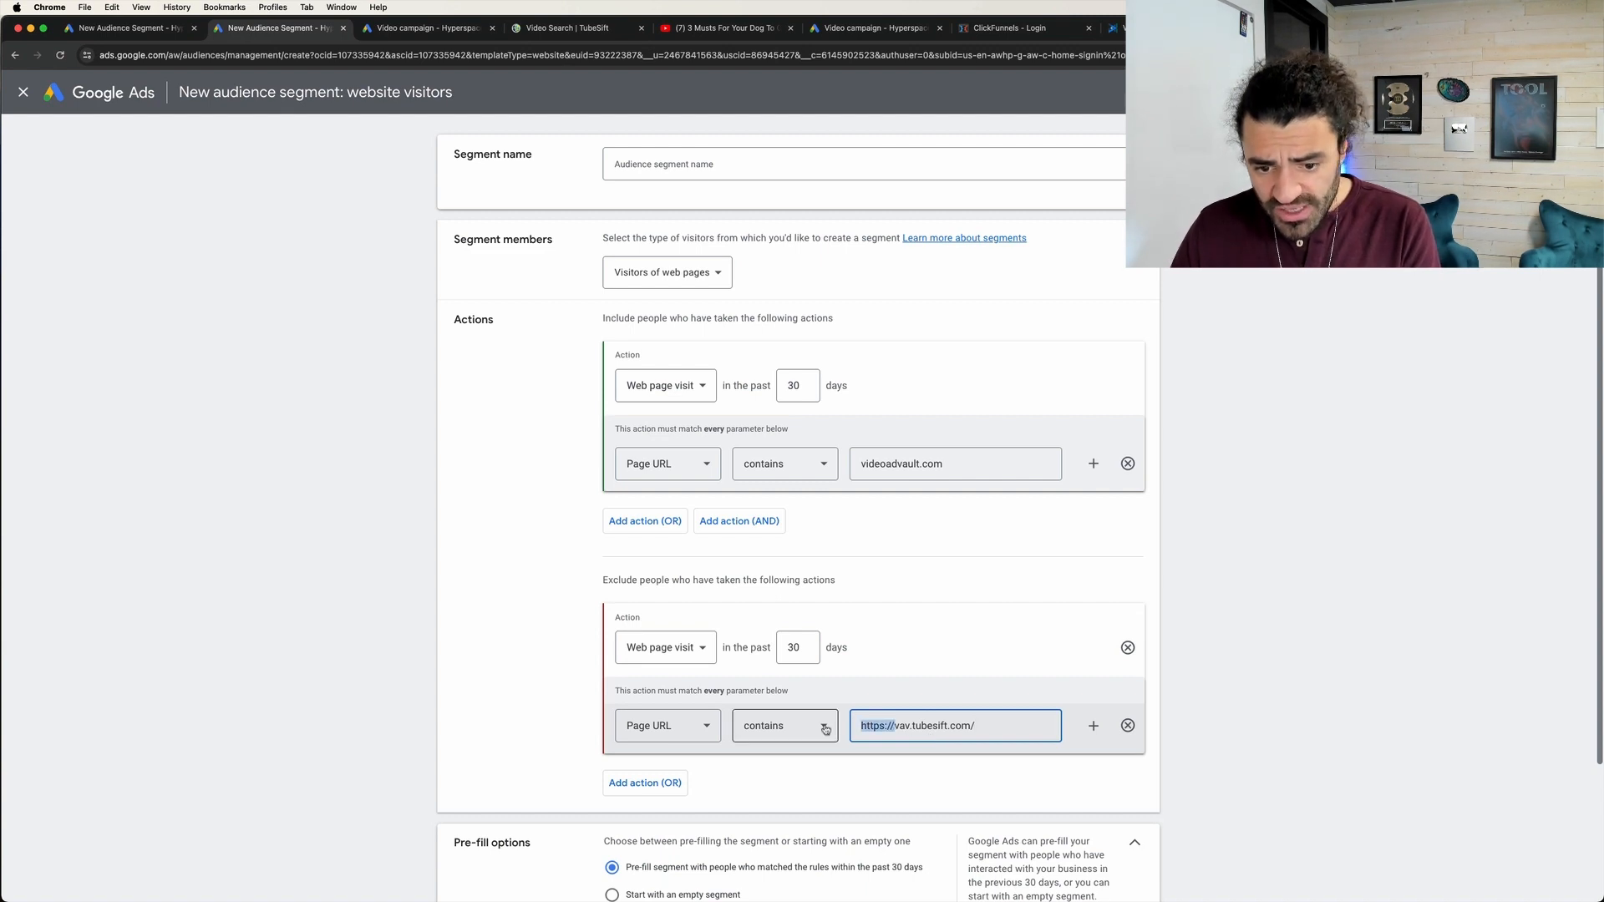
{"action": "type", "text": "vav.tubesift.com/"}
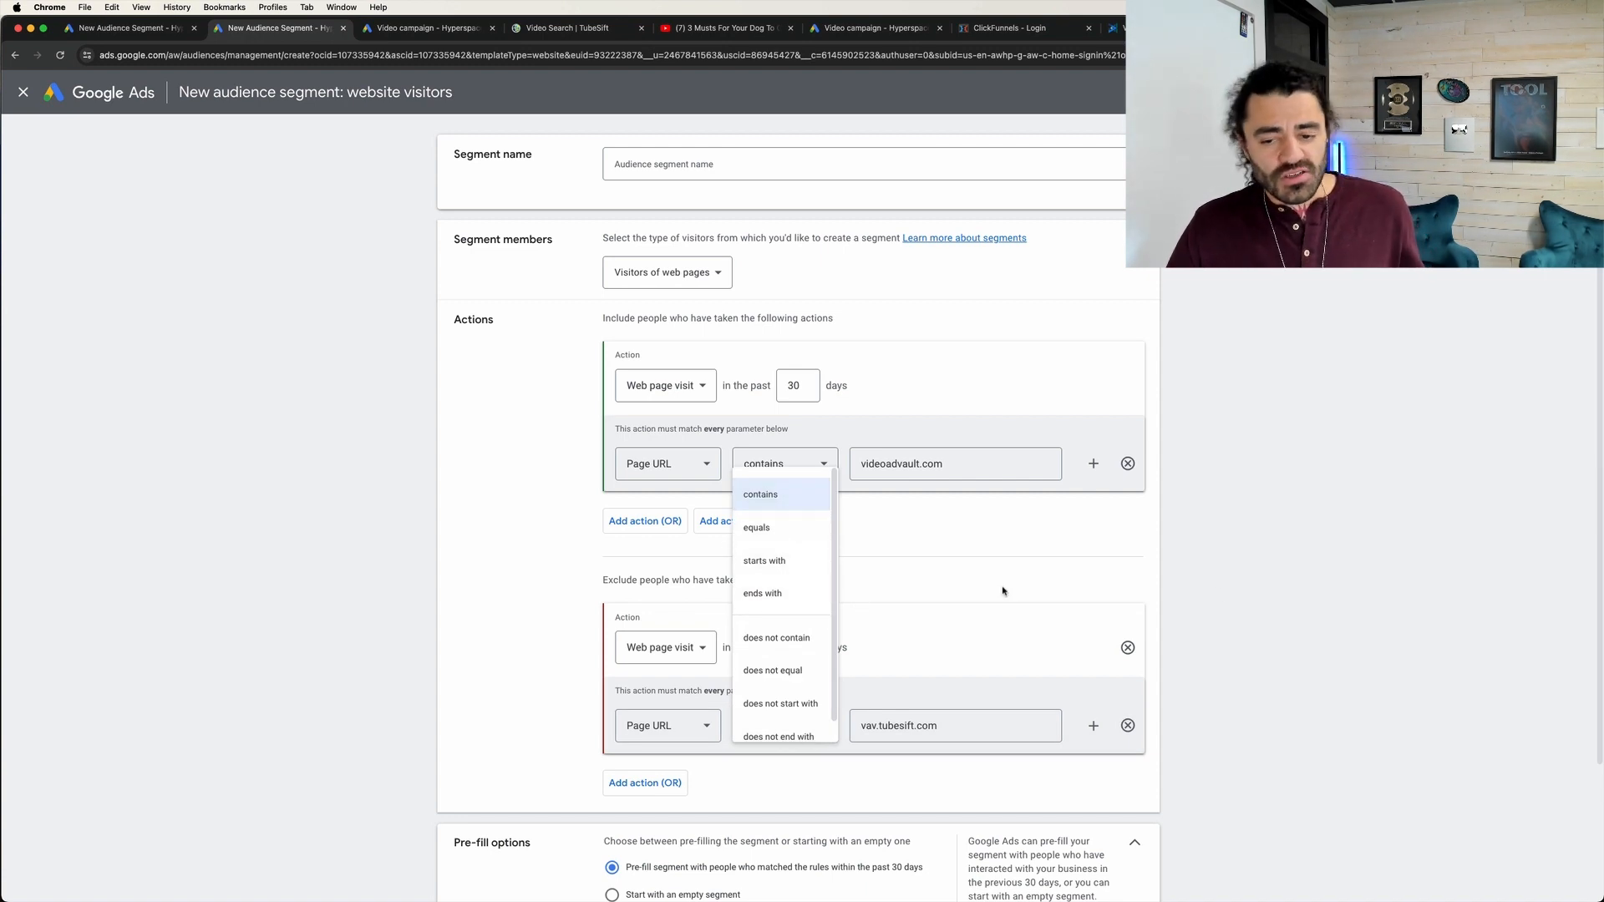
{"action": "left_click", "coordinate": [760, 495]}
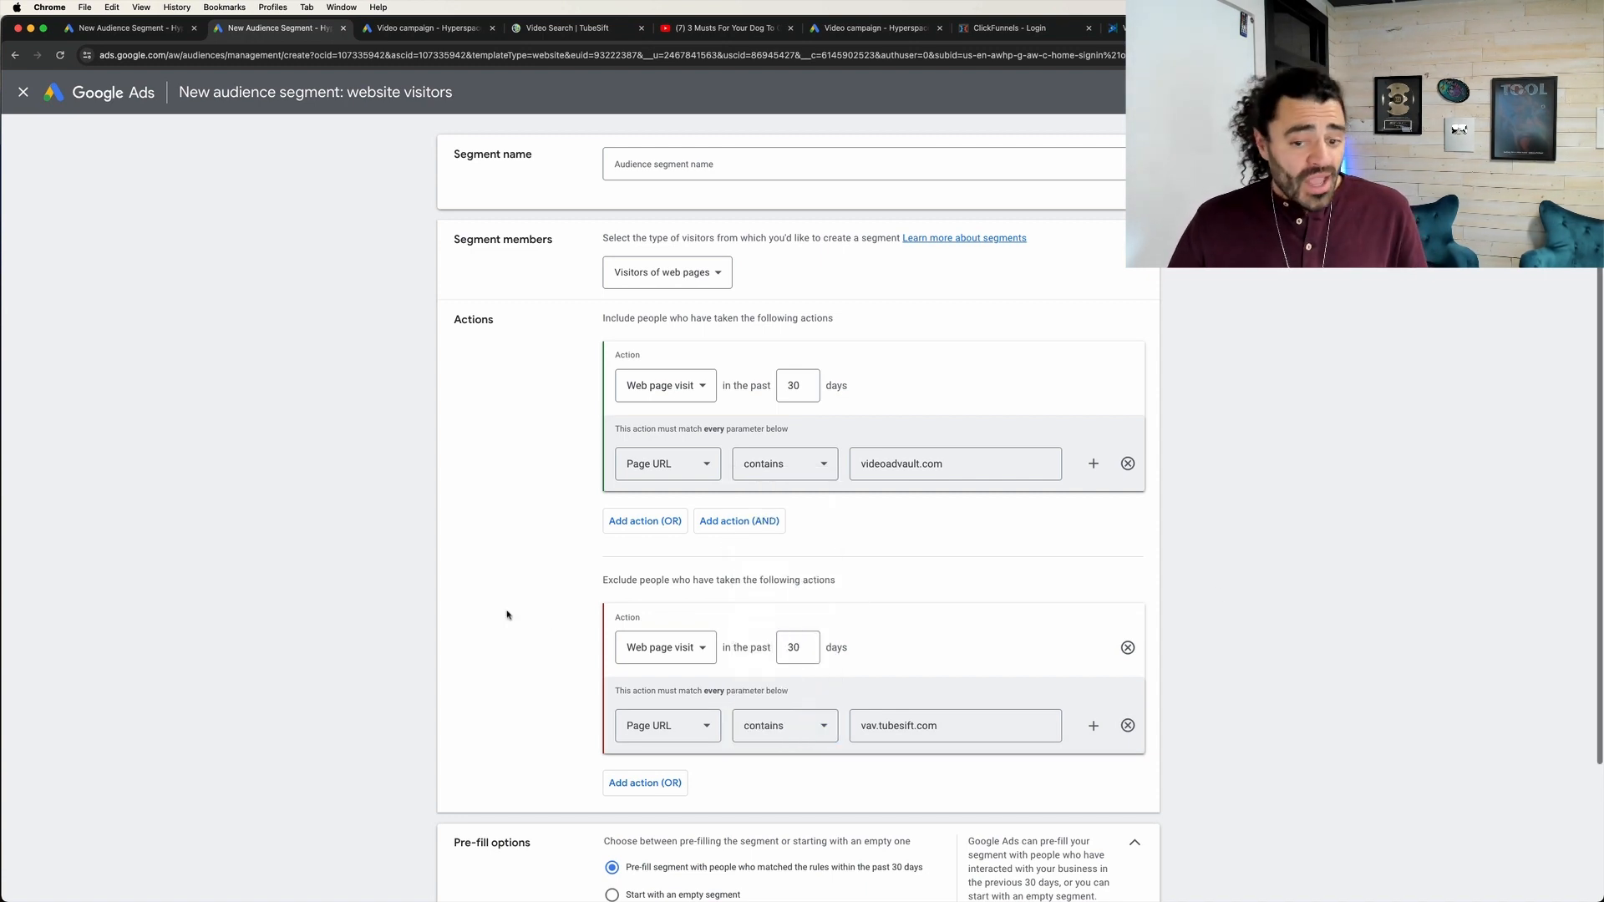
{"action": "mouse_move", "coordinate": [1067, 489]}
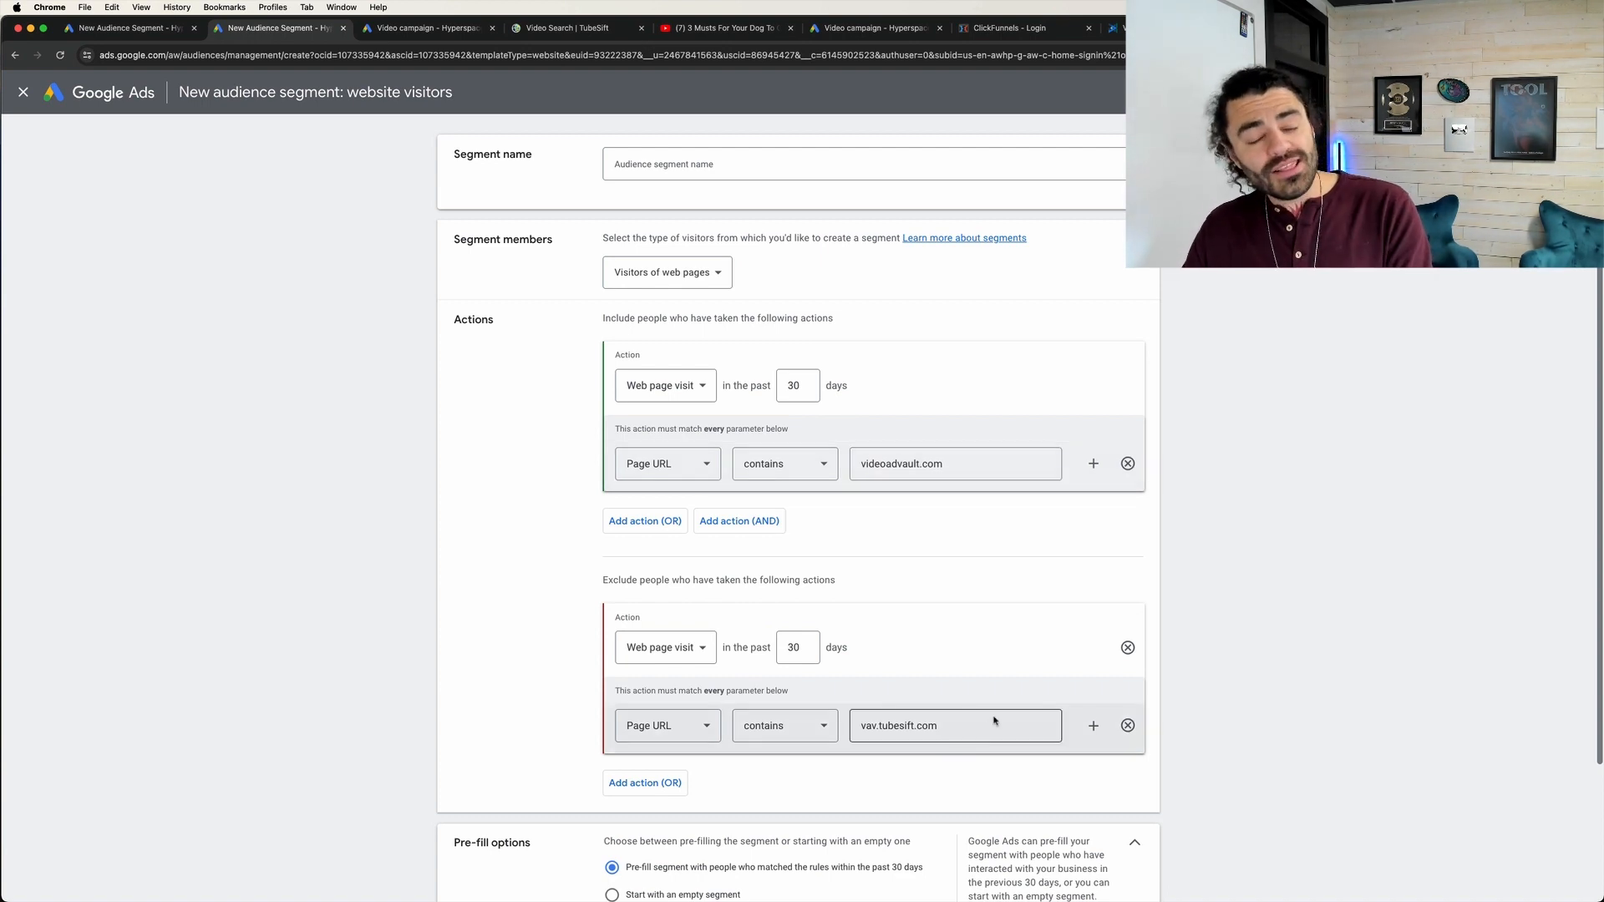
{"action": "mouse_move", "coordinate": [1005, 719]}
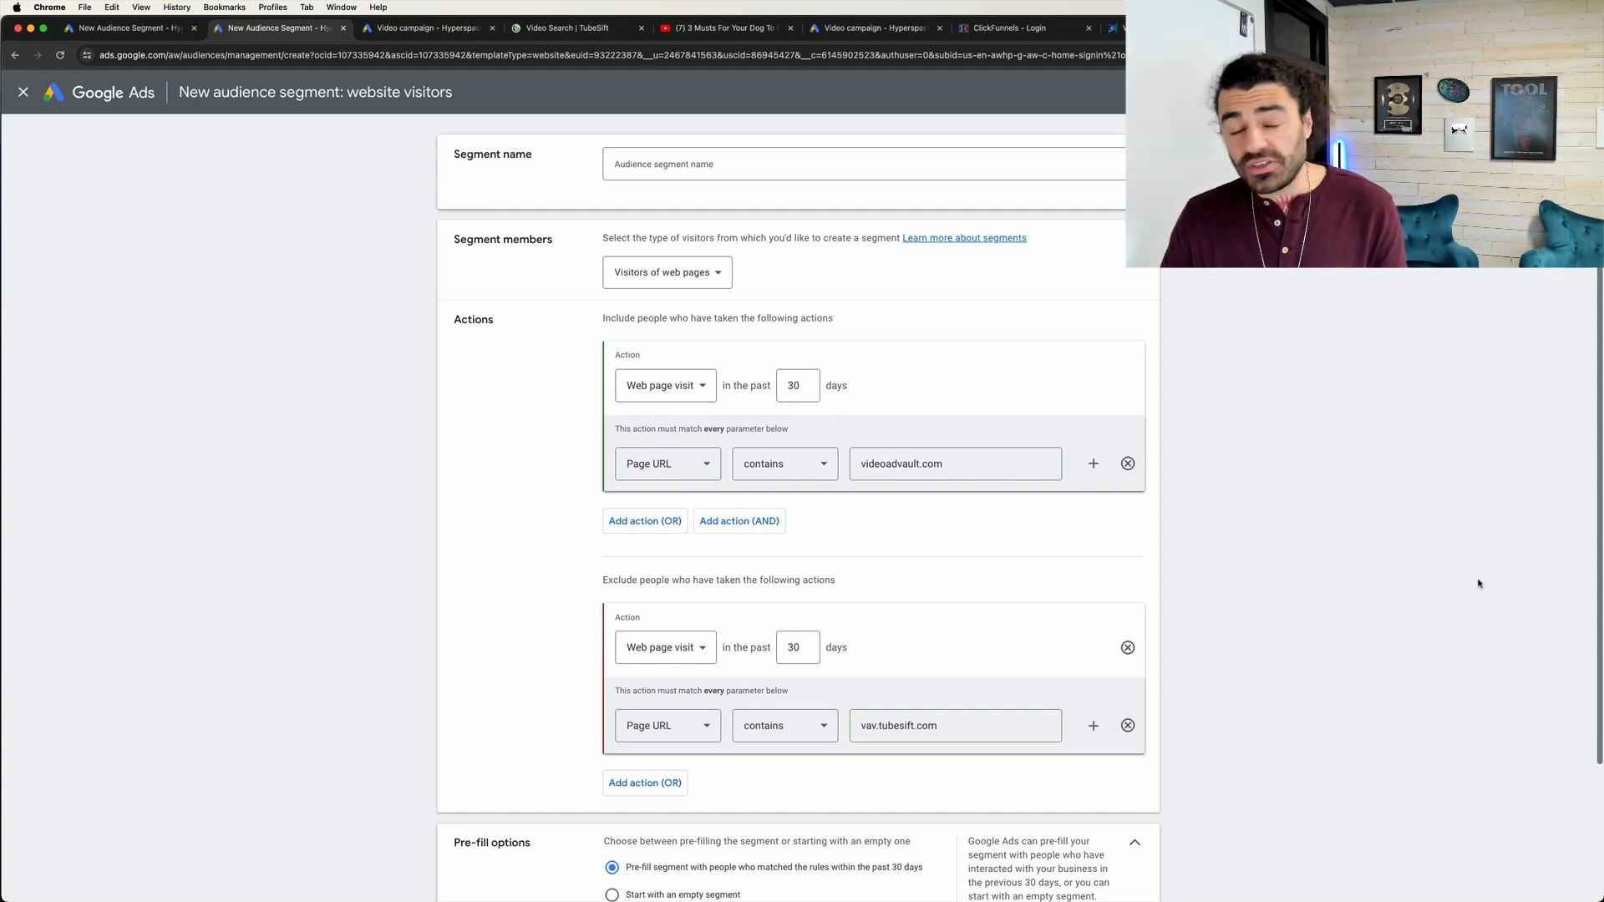
{"action": "scroll", "scroll_direction": "down", "scroll_amount": 3}
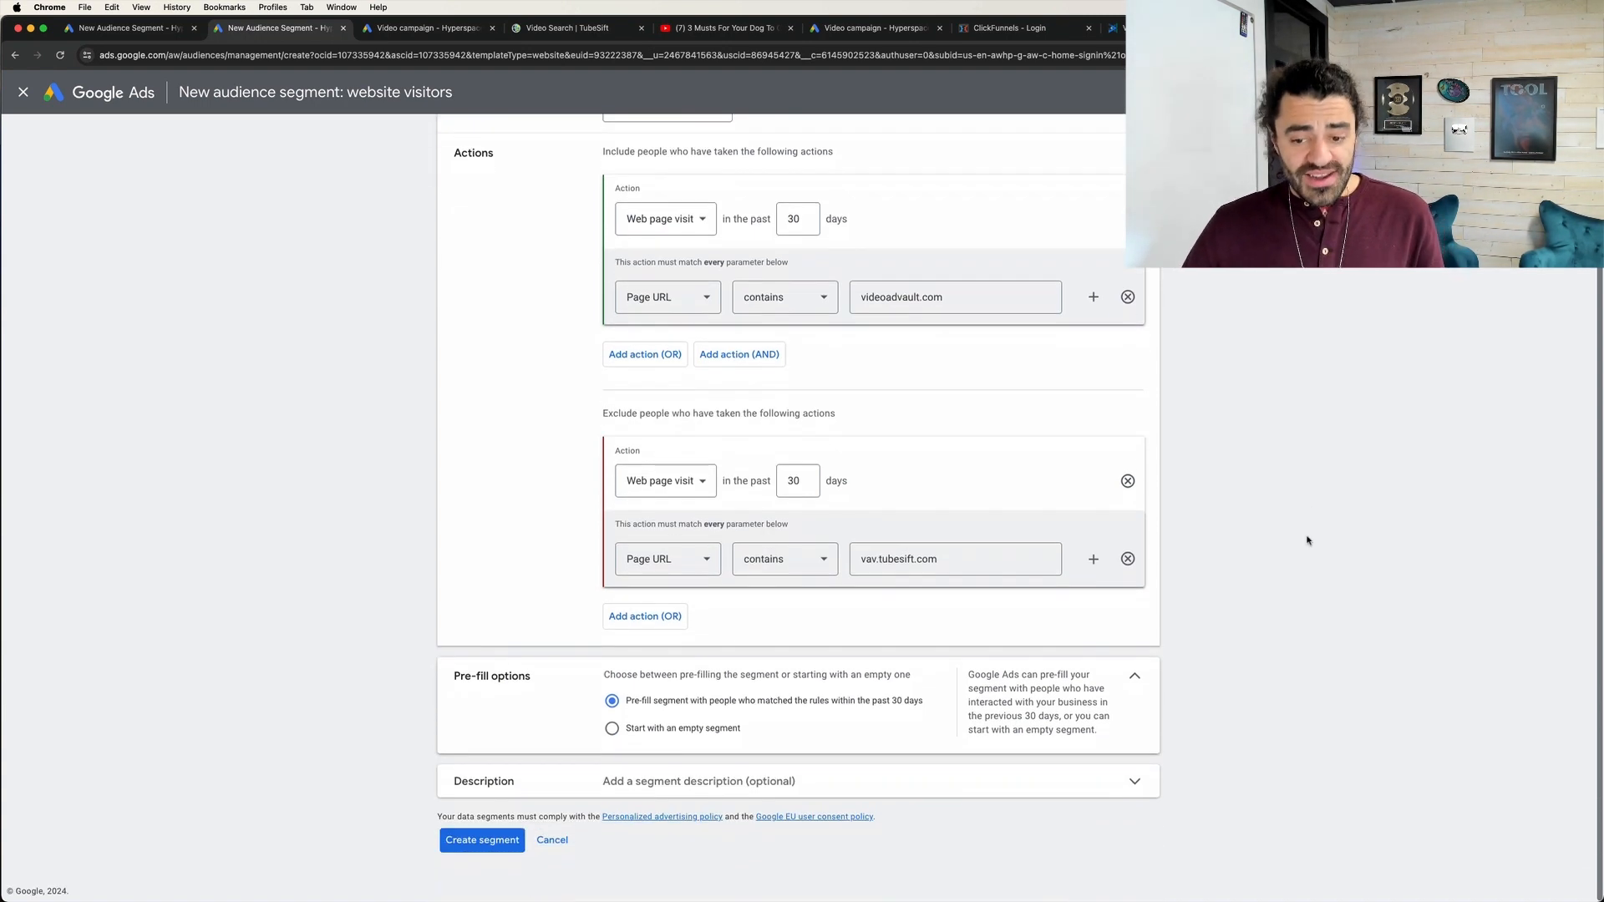
{"action": "scroll", "scroll_direction": "up", "scroll_amount": 3}
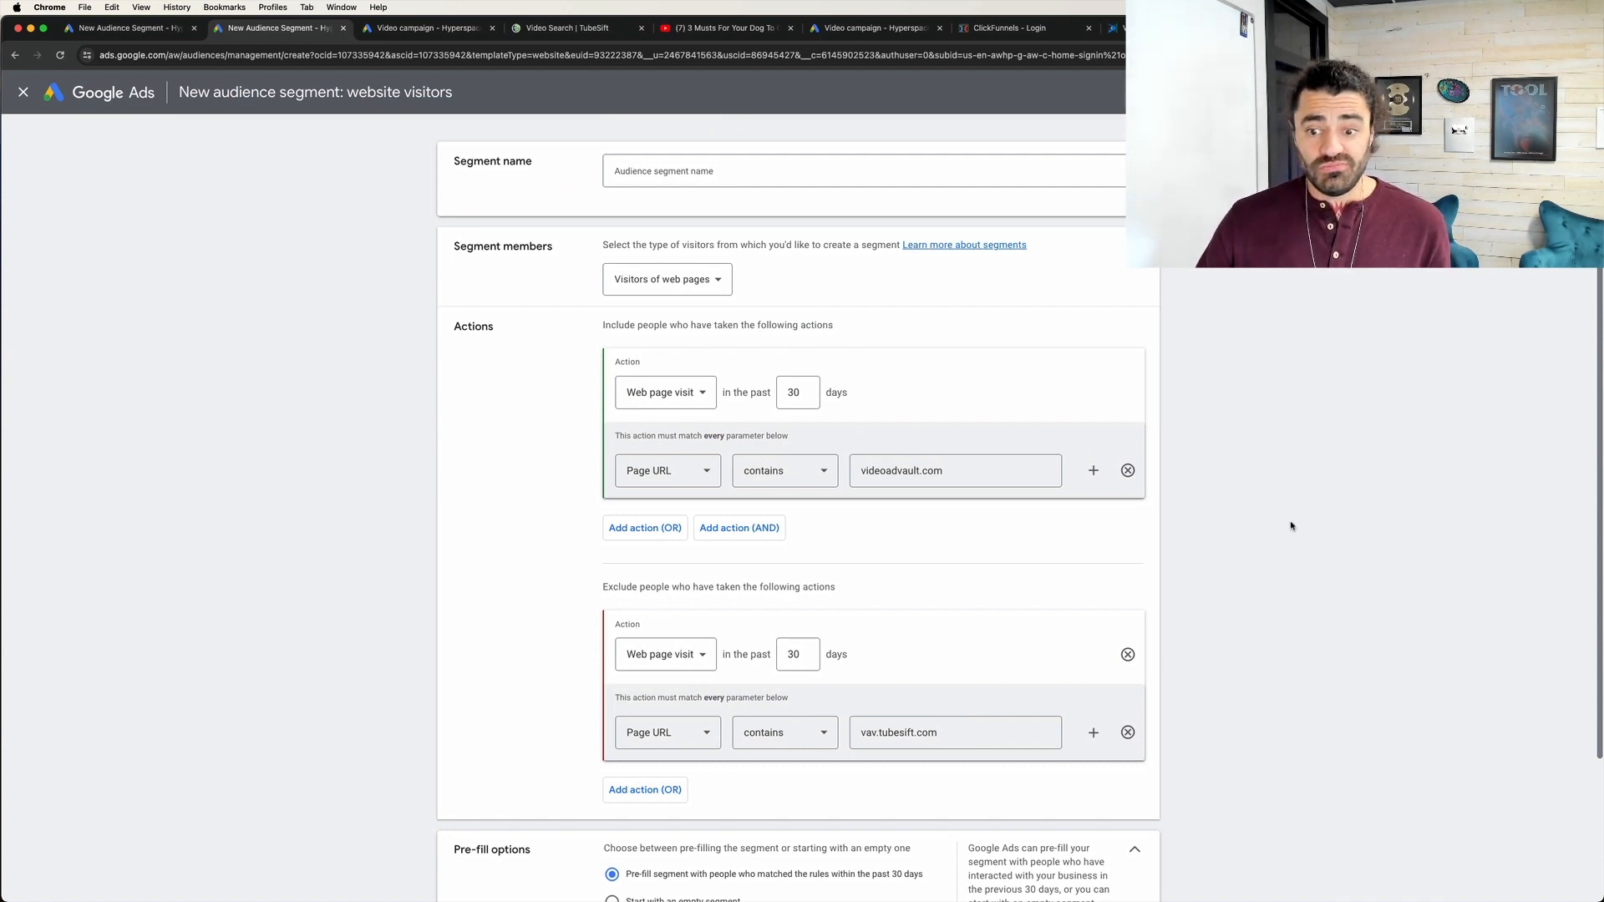
{"action": "mouse_move", "coordinate": [1294, 568]}
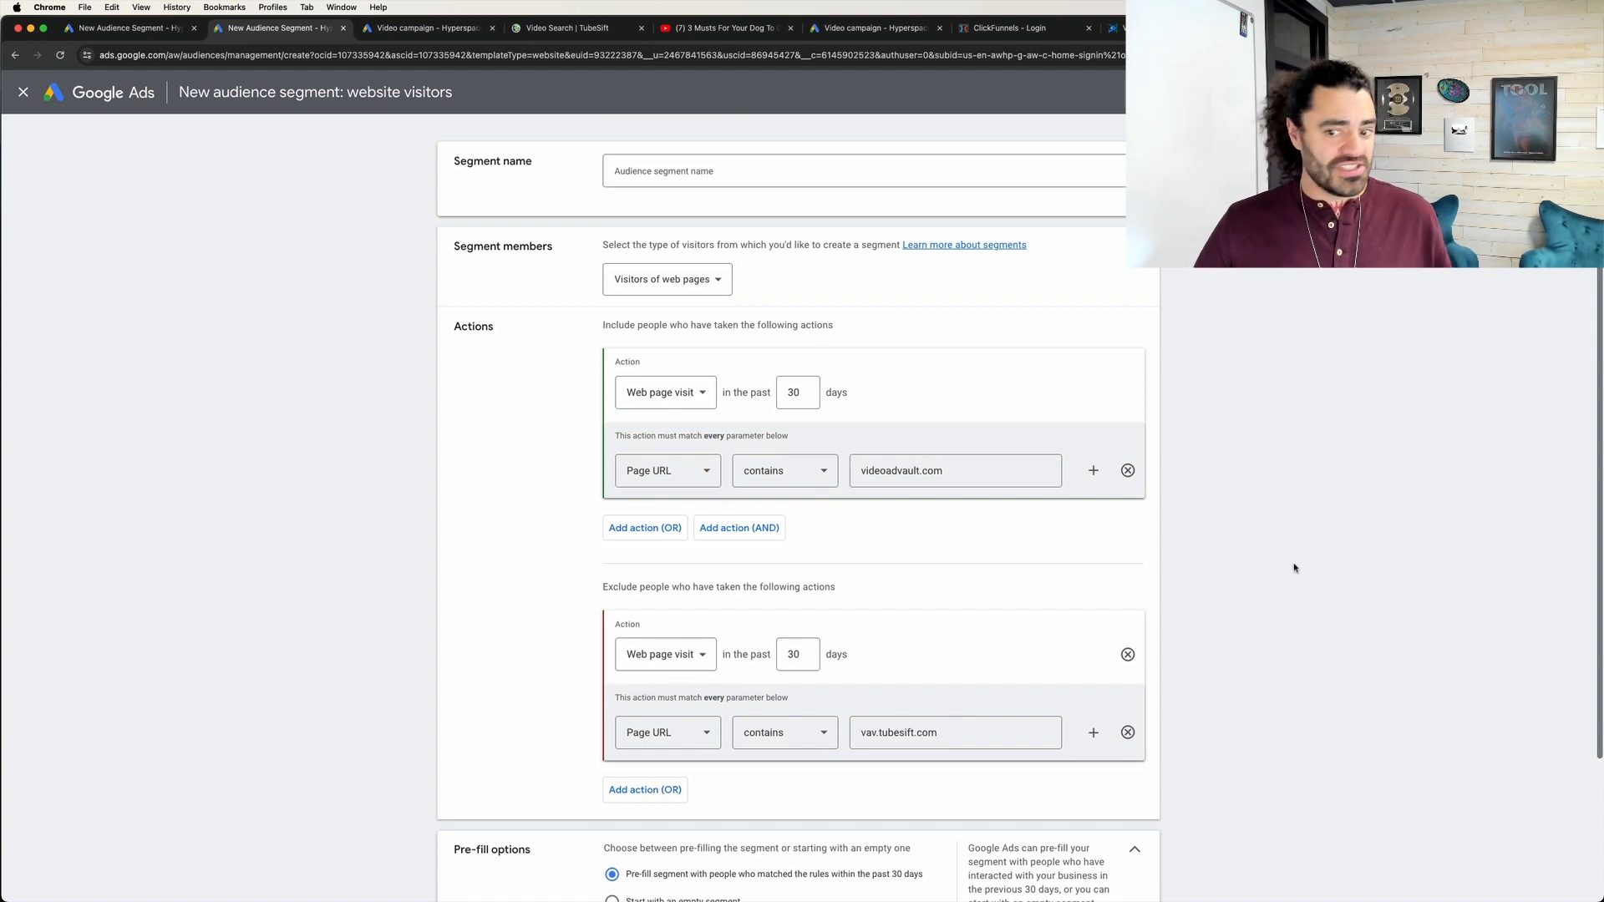
{"action": "mouse_move", "coordinate": [1304, 565]}
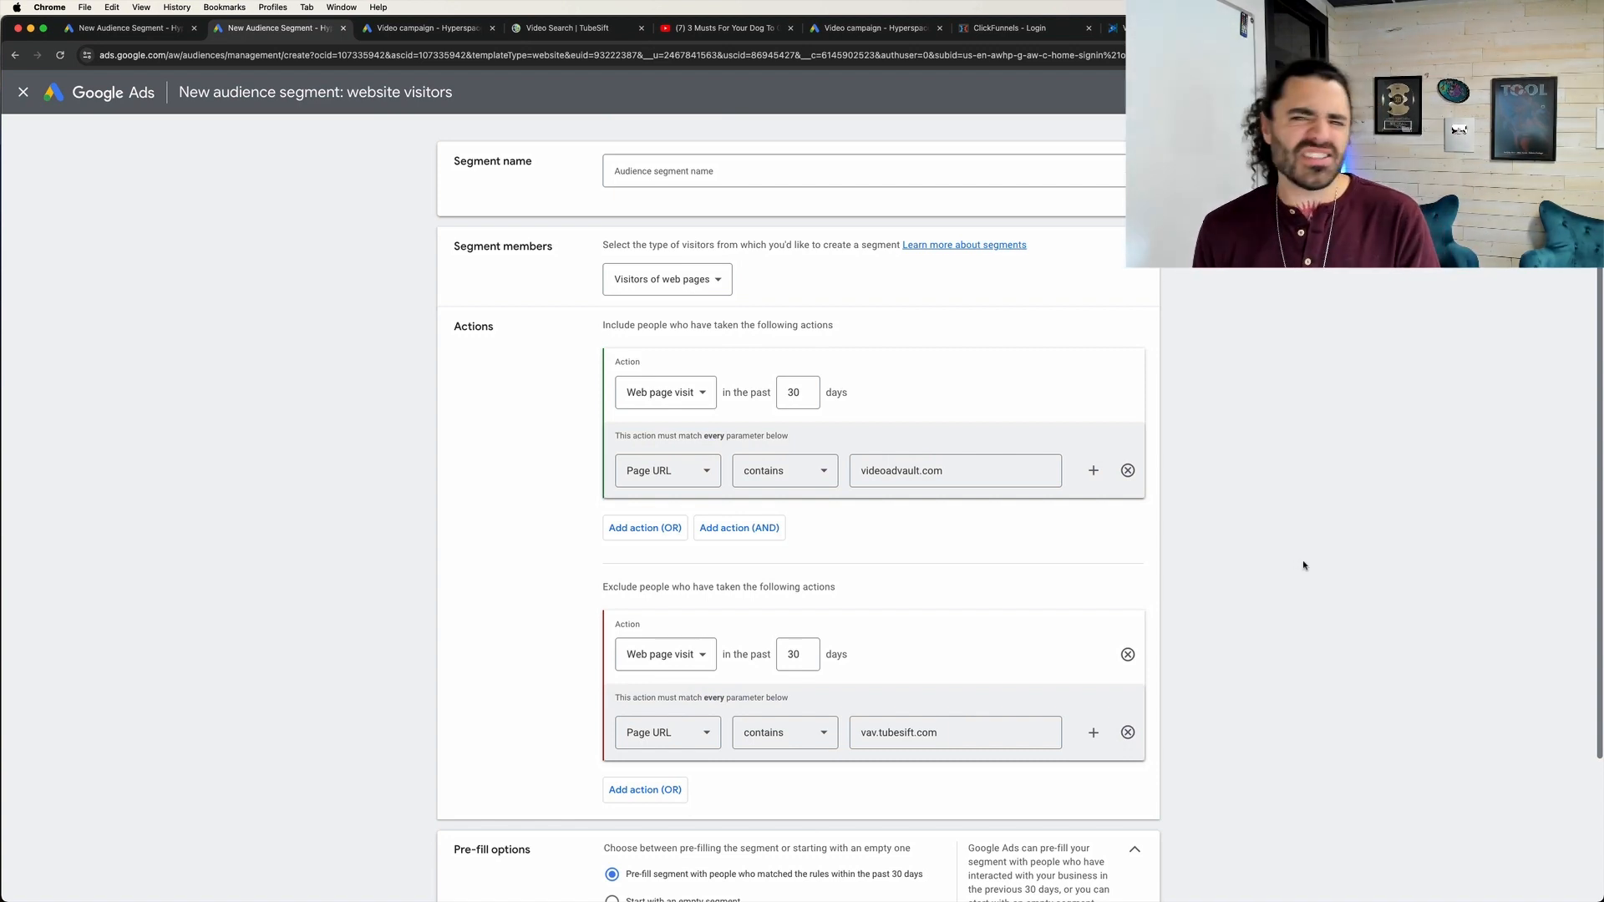